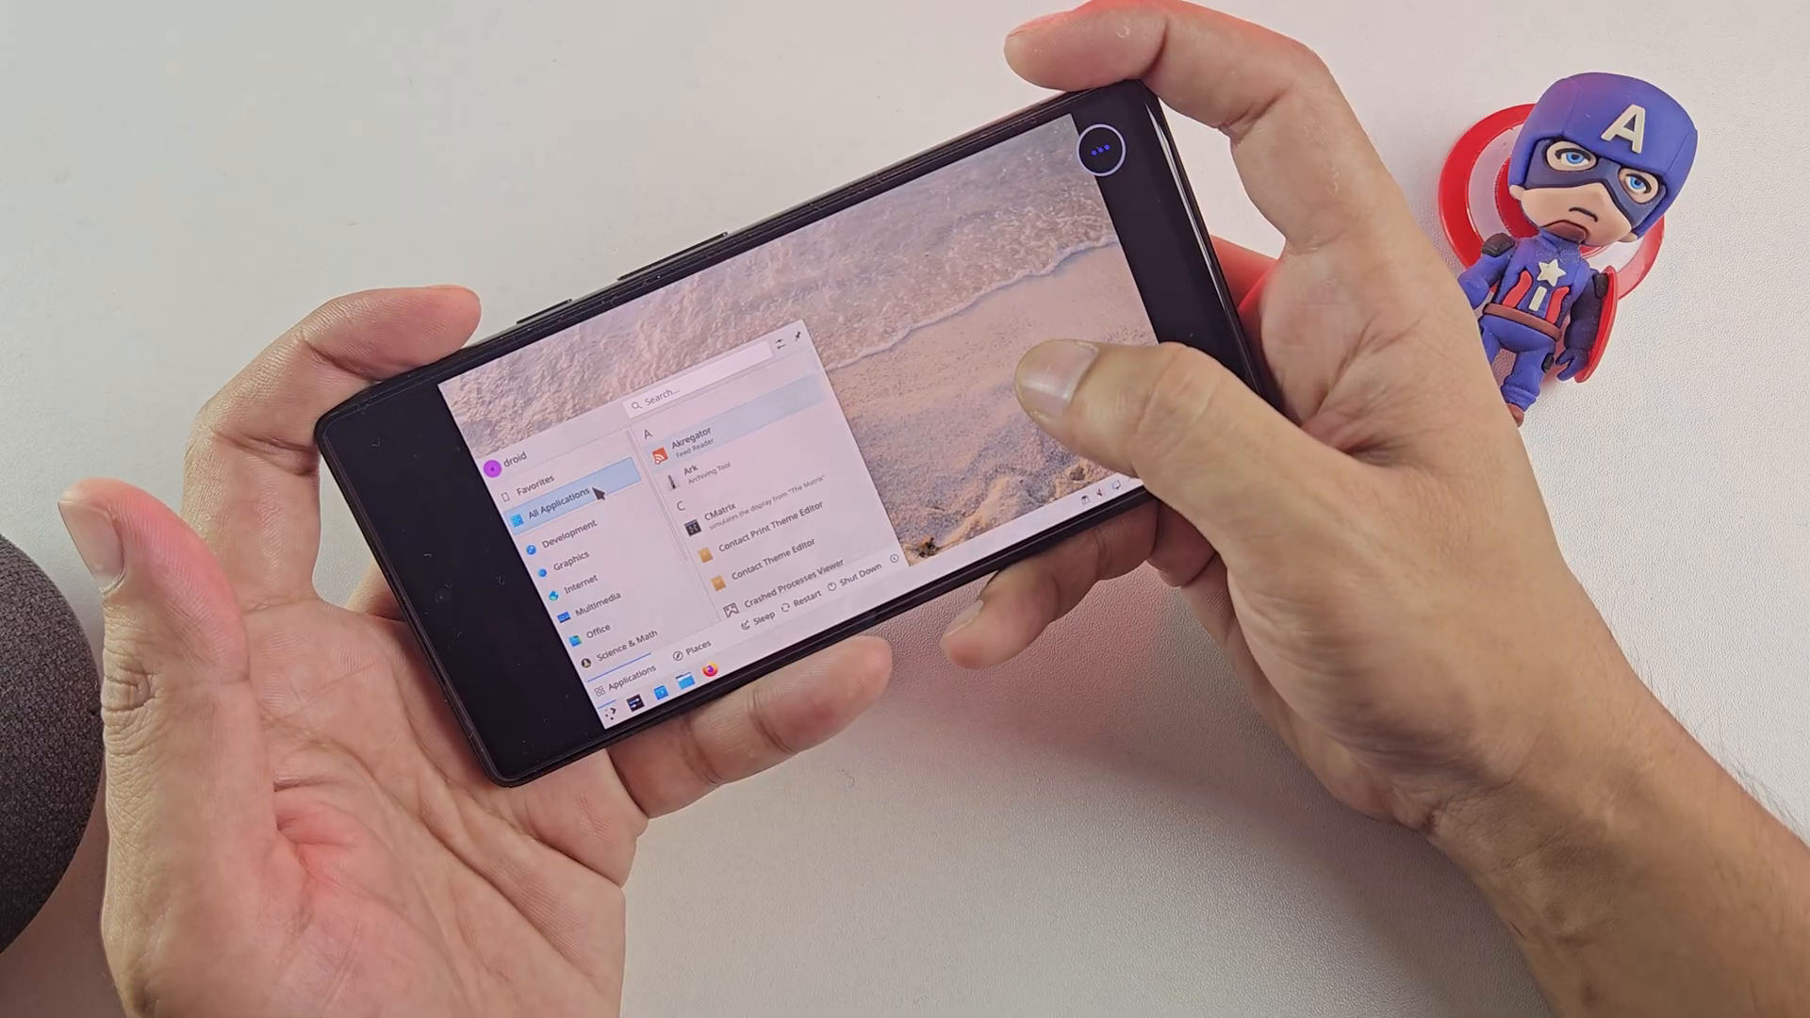
- Launch System Settings from the Application Launcher on the remote Plasma desktop
click(570, 545)
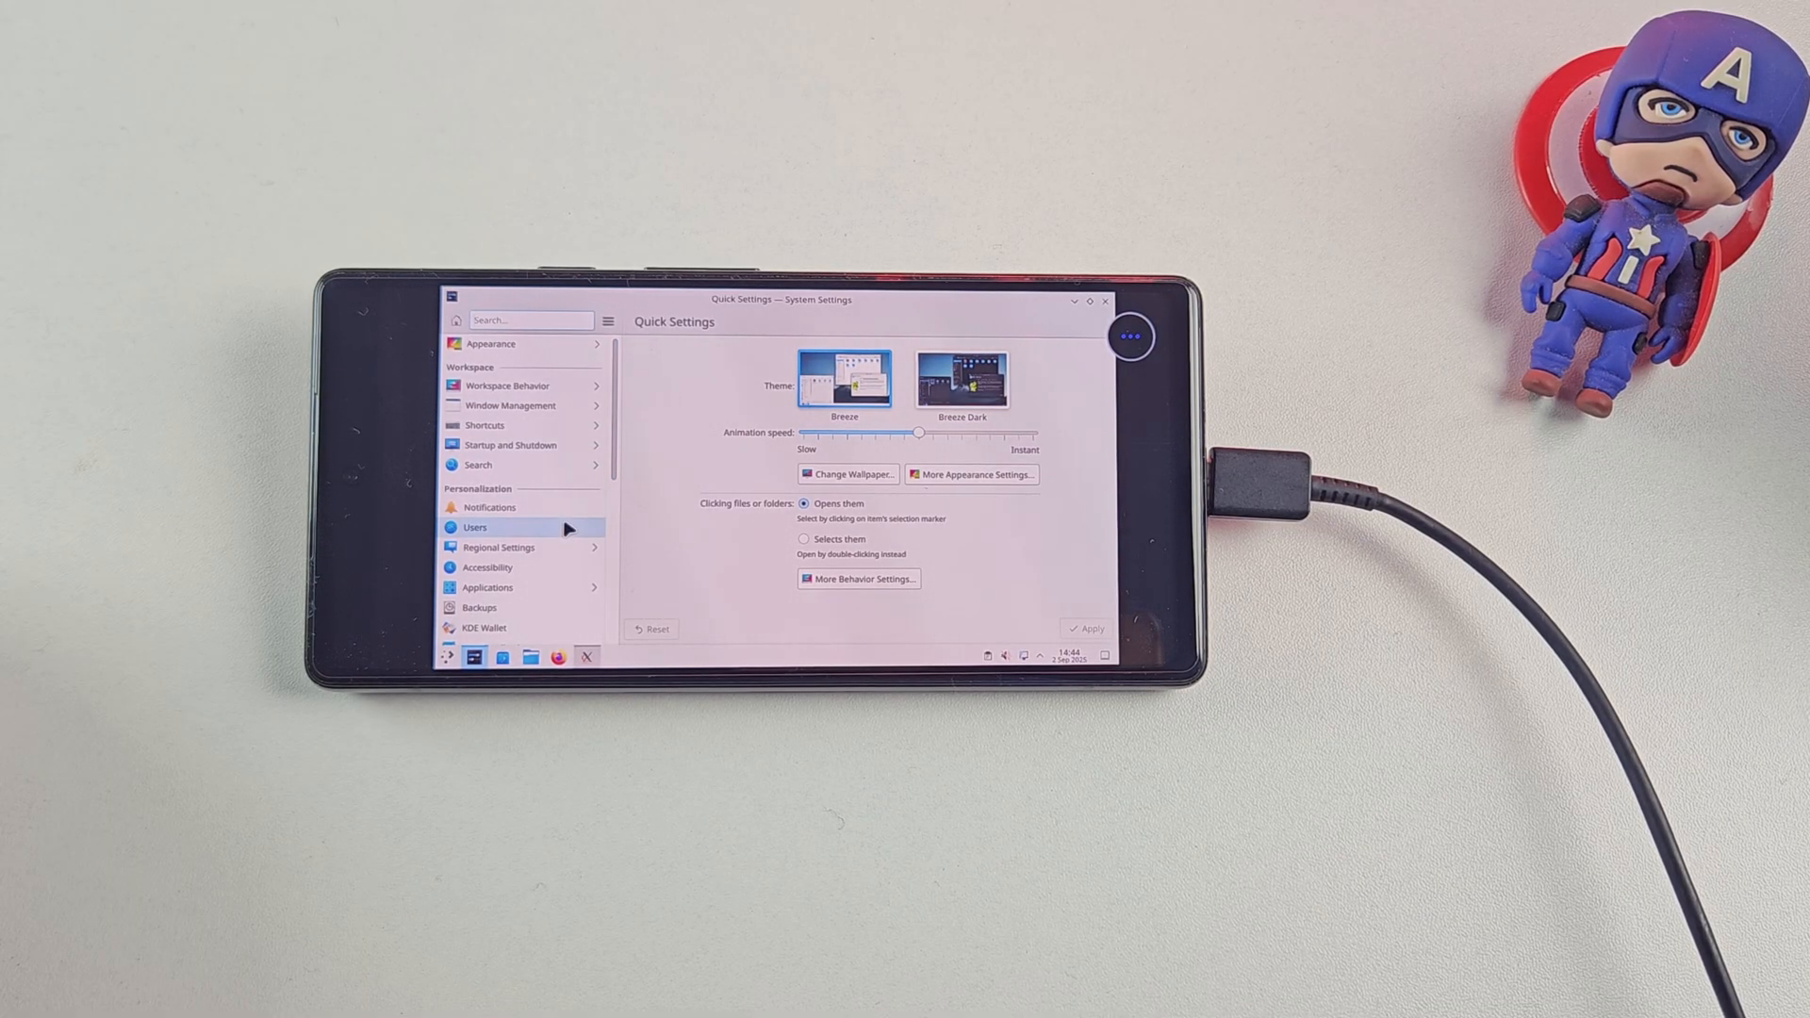
- Show About this System under System Administration in KDE System Settings
scroll(down, 3)
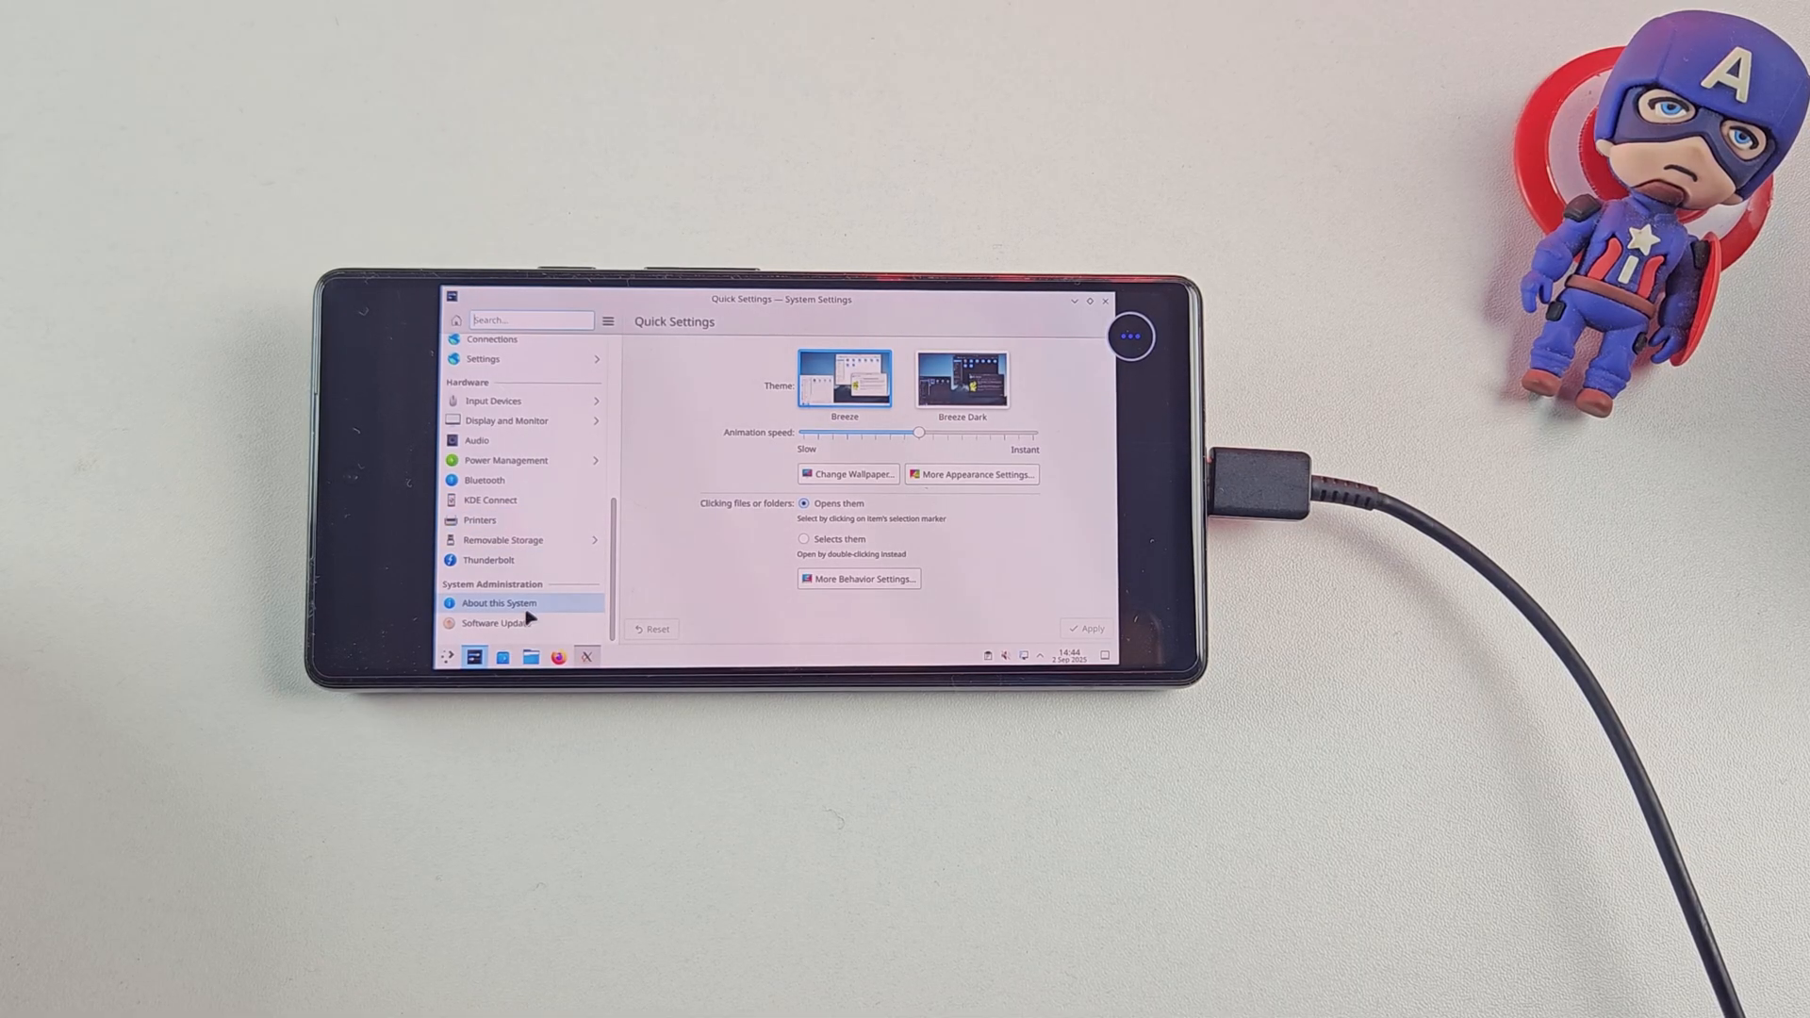
click(497, 603)
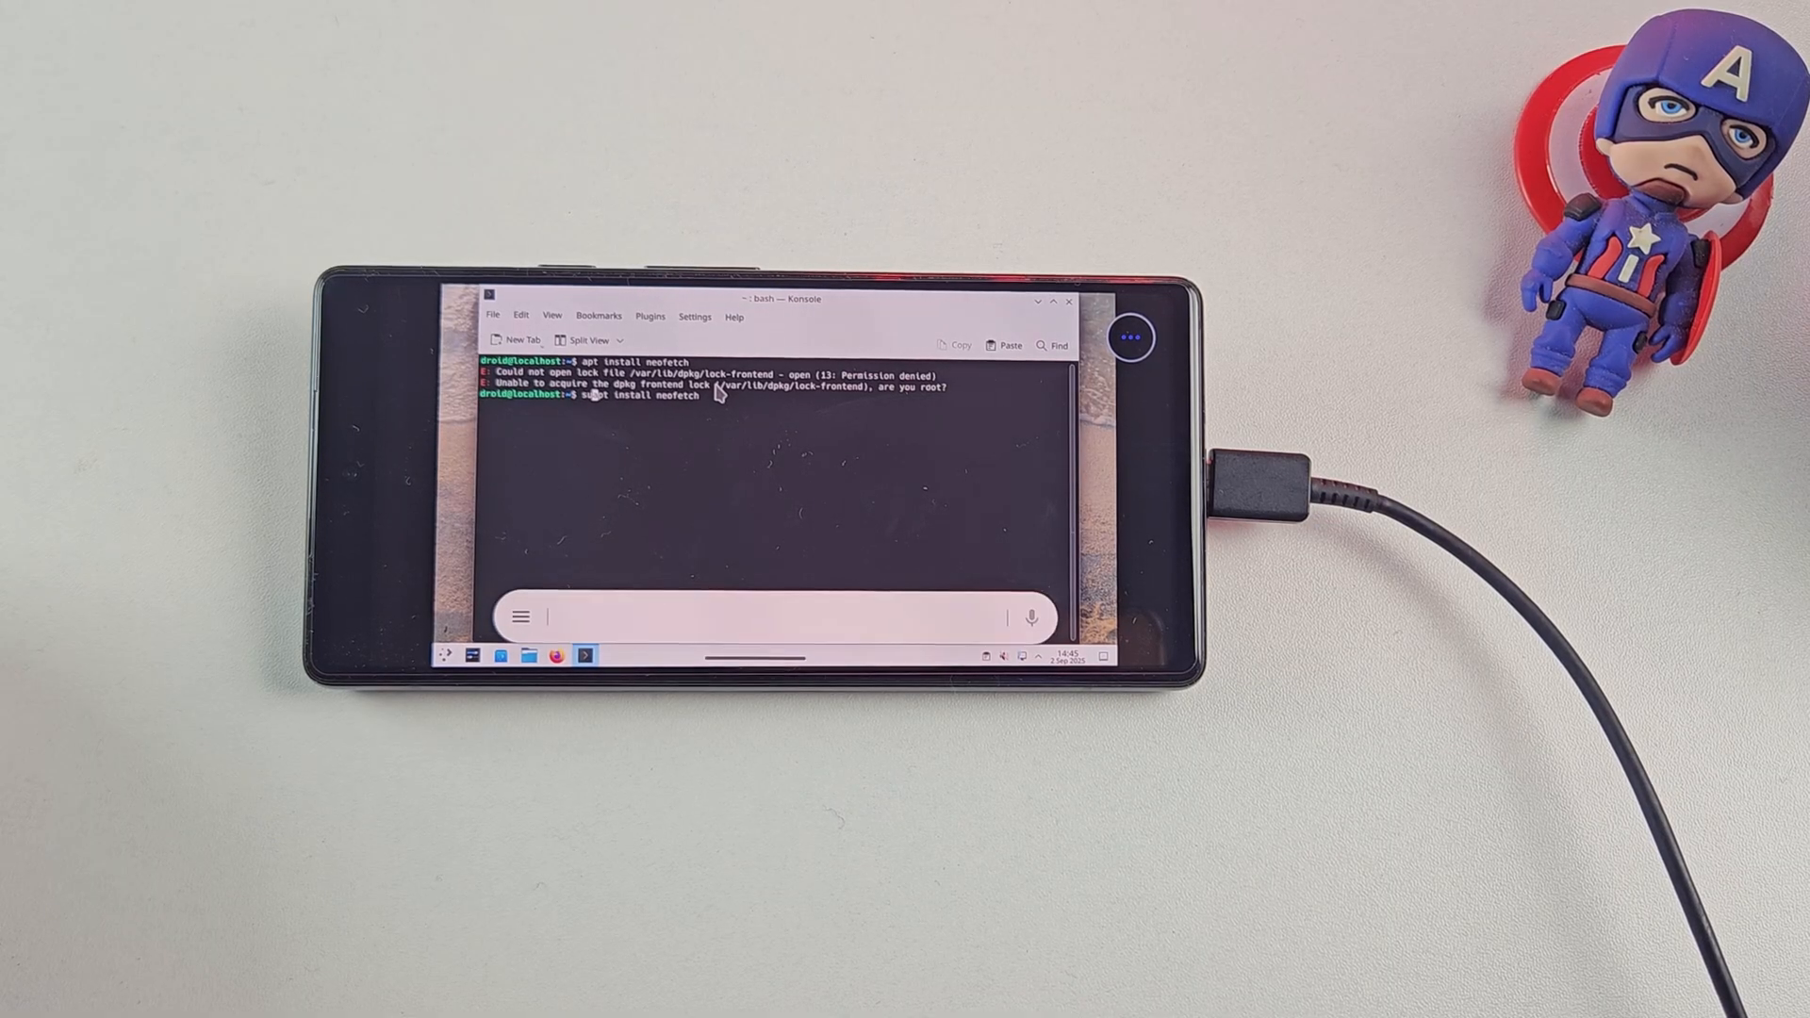
- Run sudo apt install neofetch in Konsole after the unprivileged install failed
key(Return)
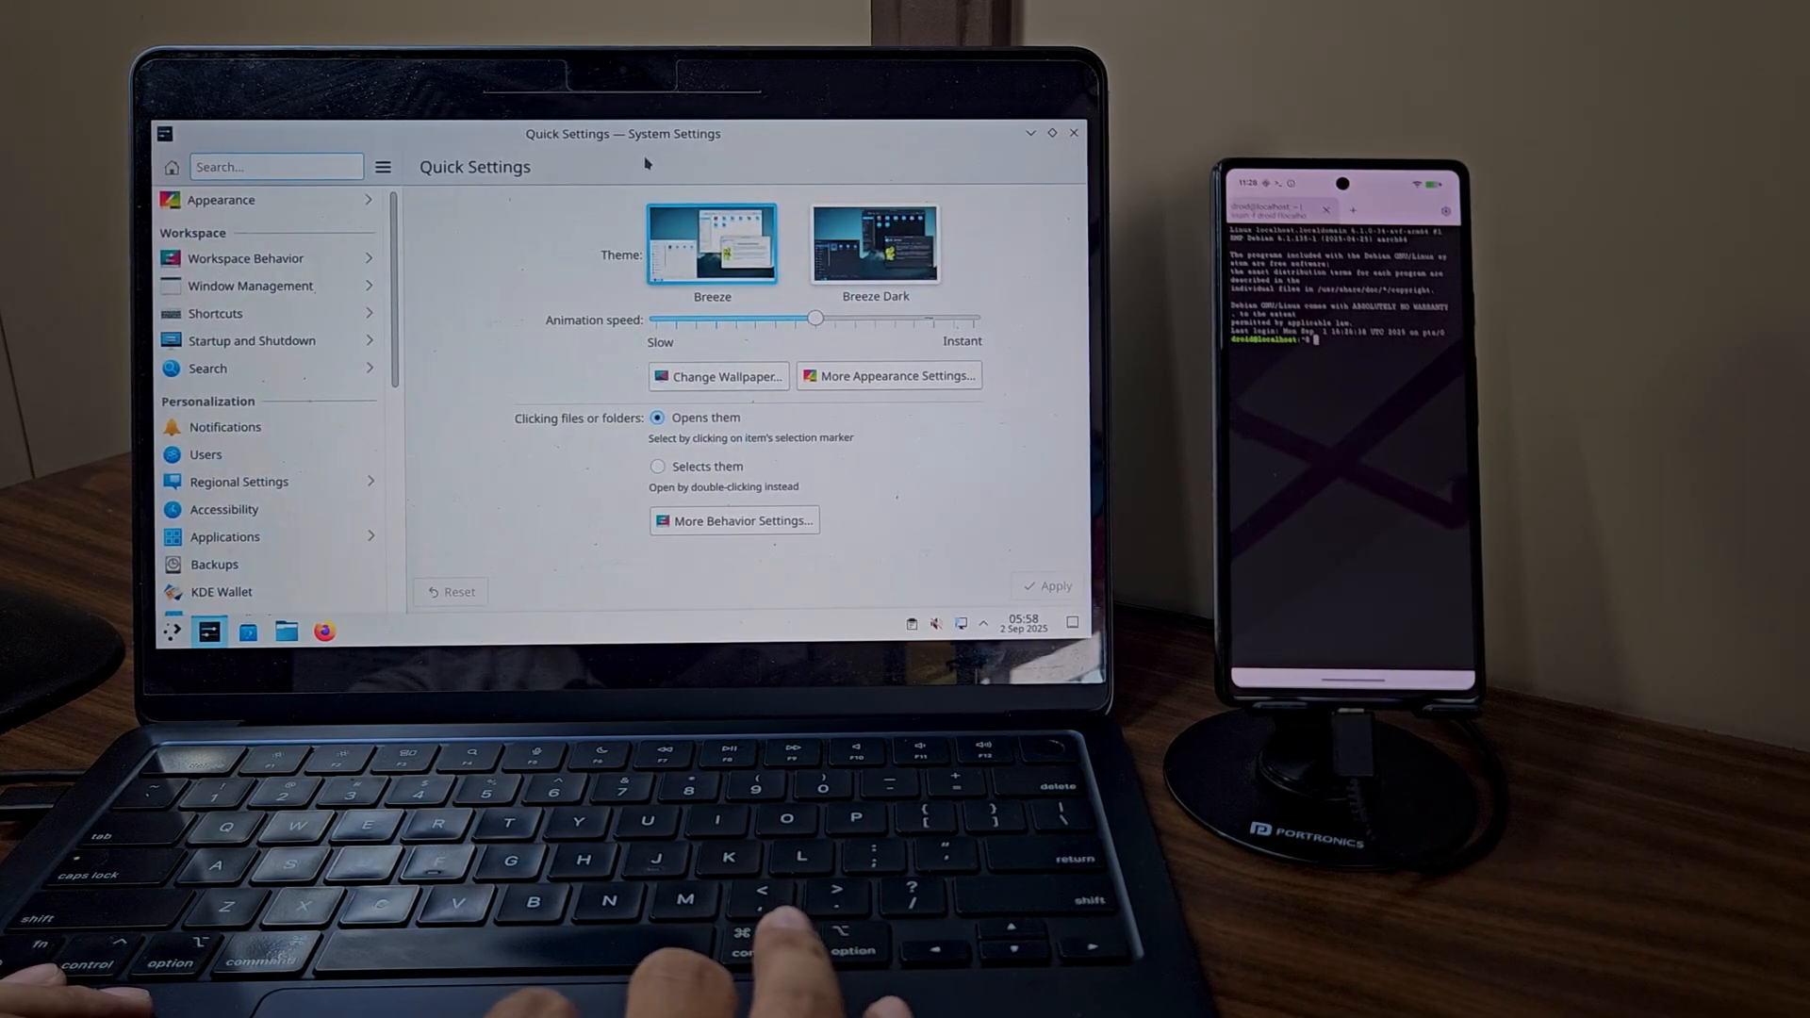
- Show About this System under System Administration in KDE System Settings
scroll(down, 3)
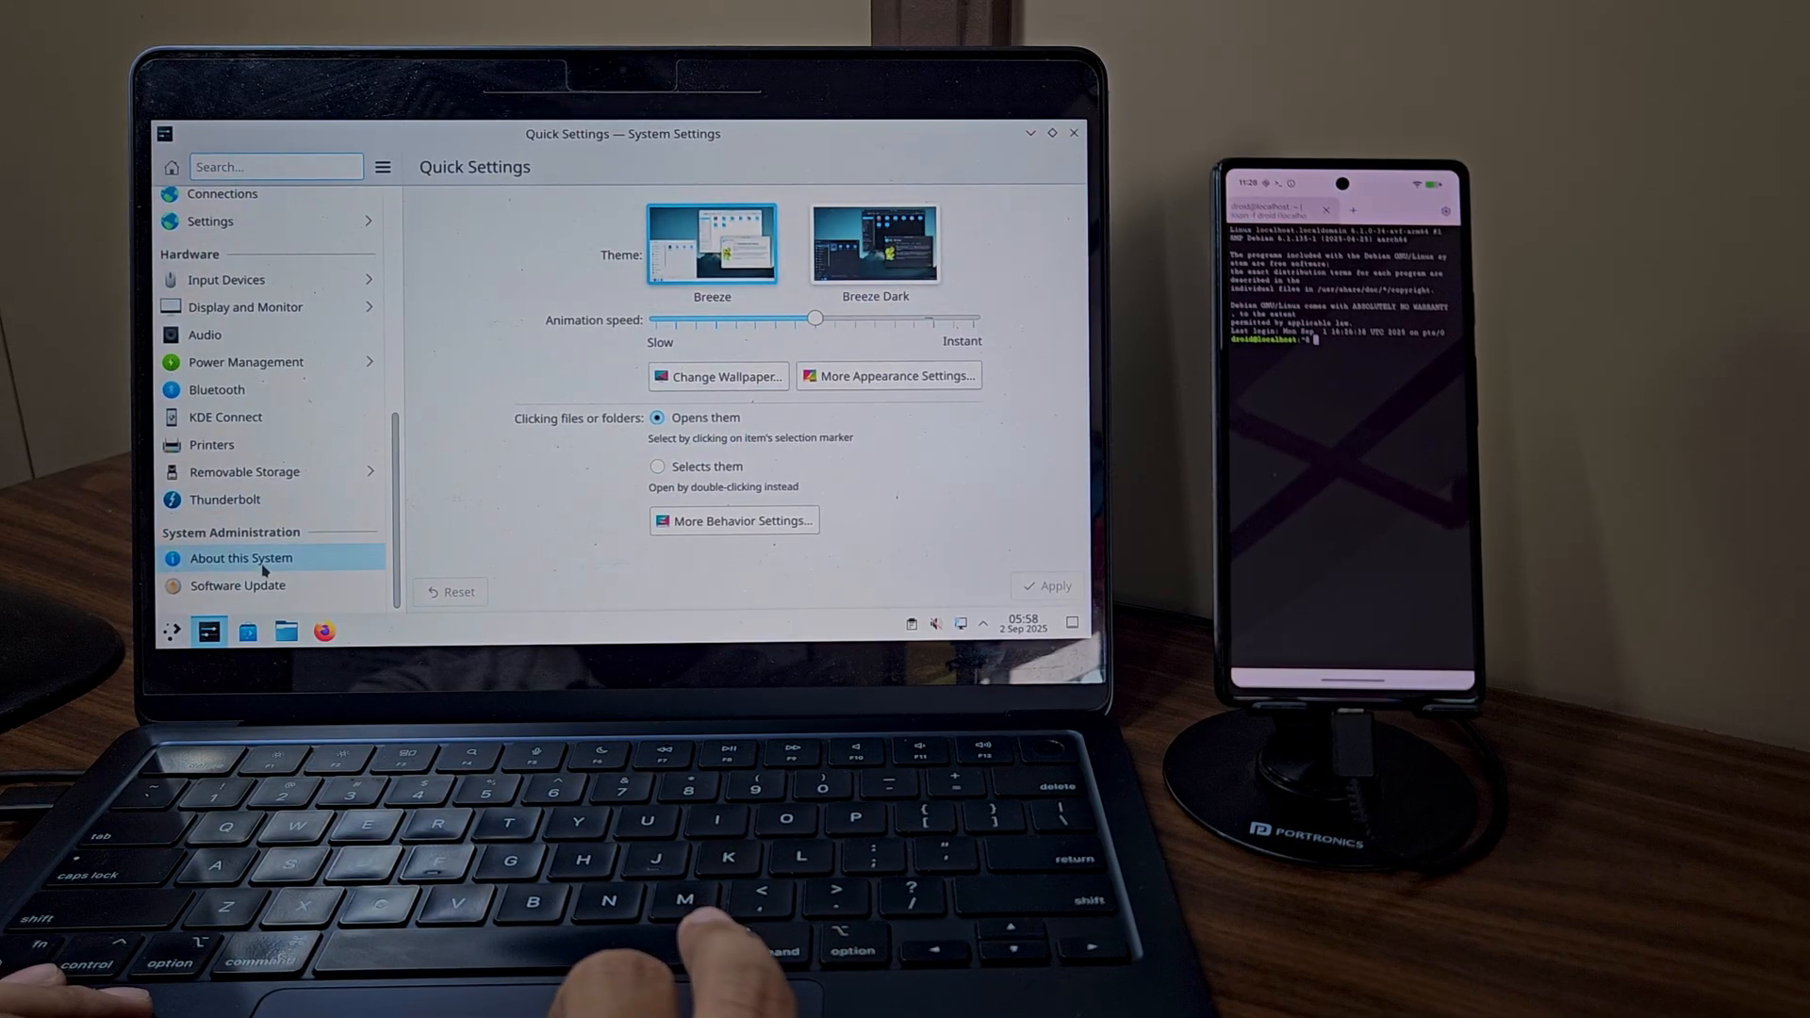
click(242, 558)
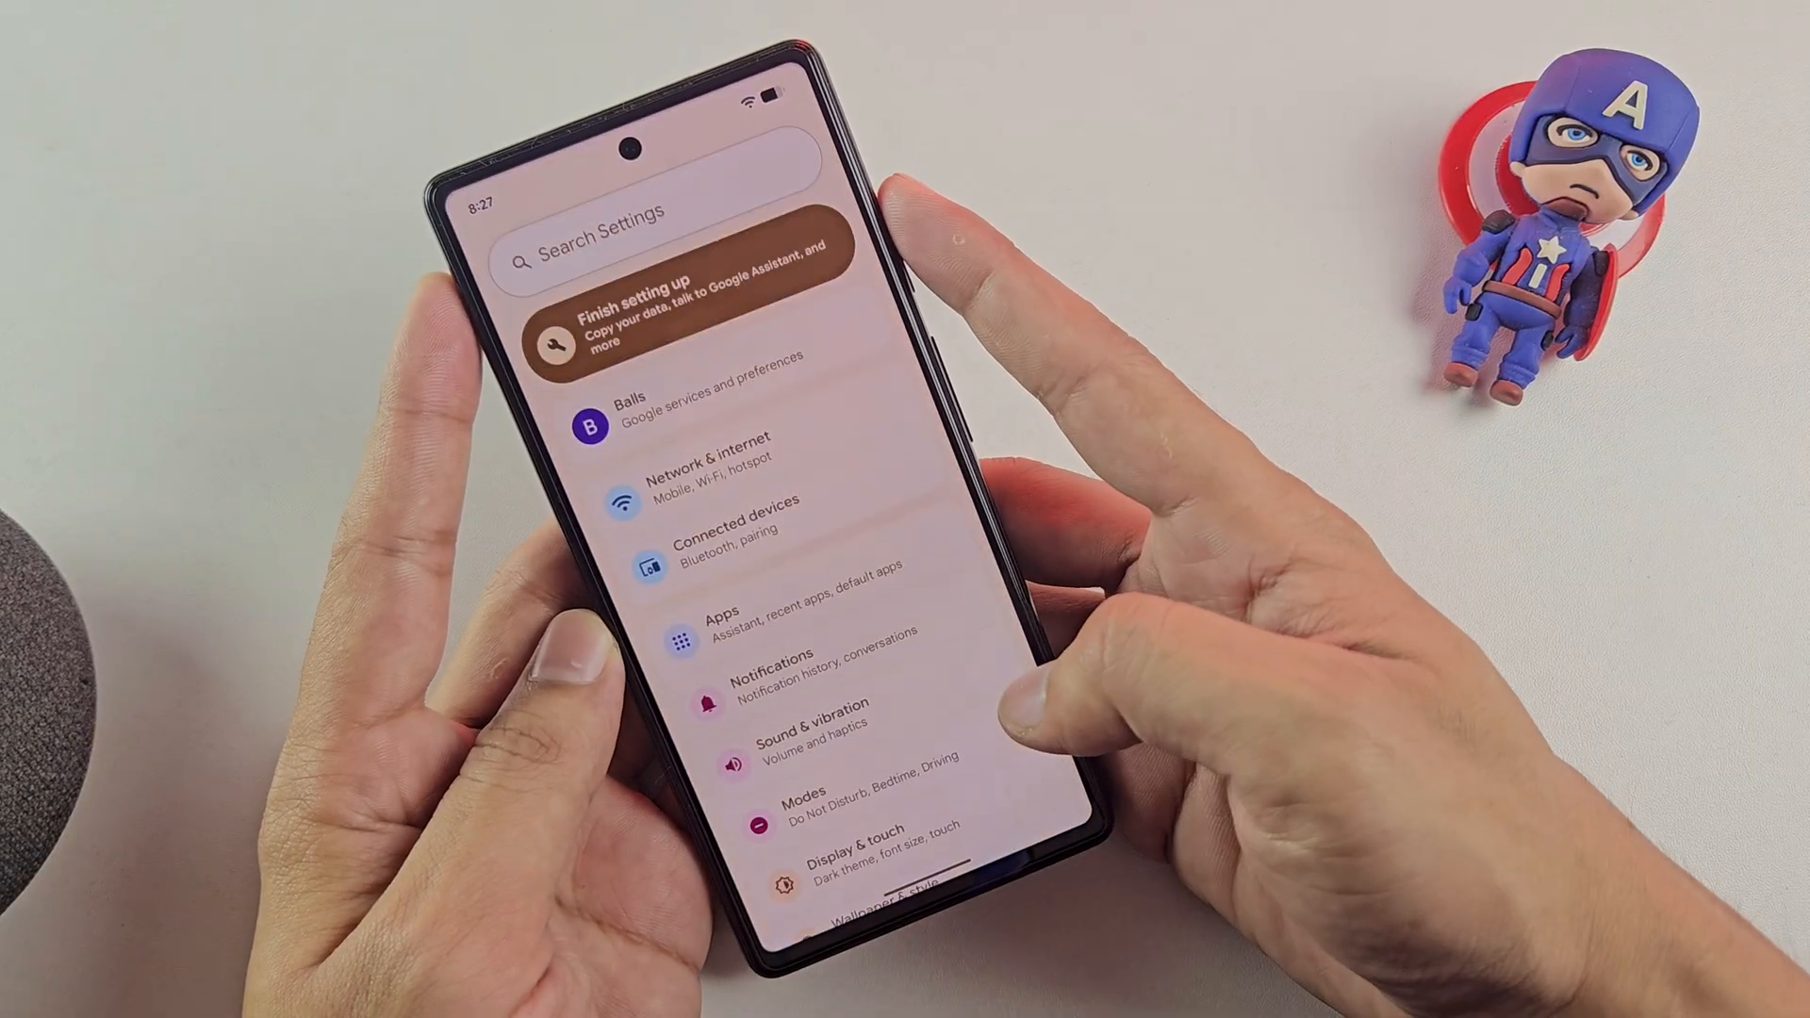
- Go into the System category of Android Settings on the way to Developer options
scroll(up, 3)
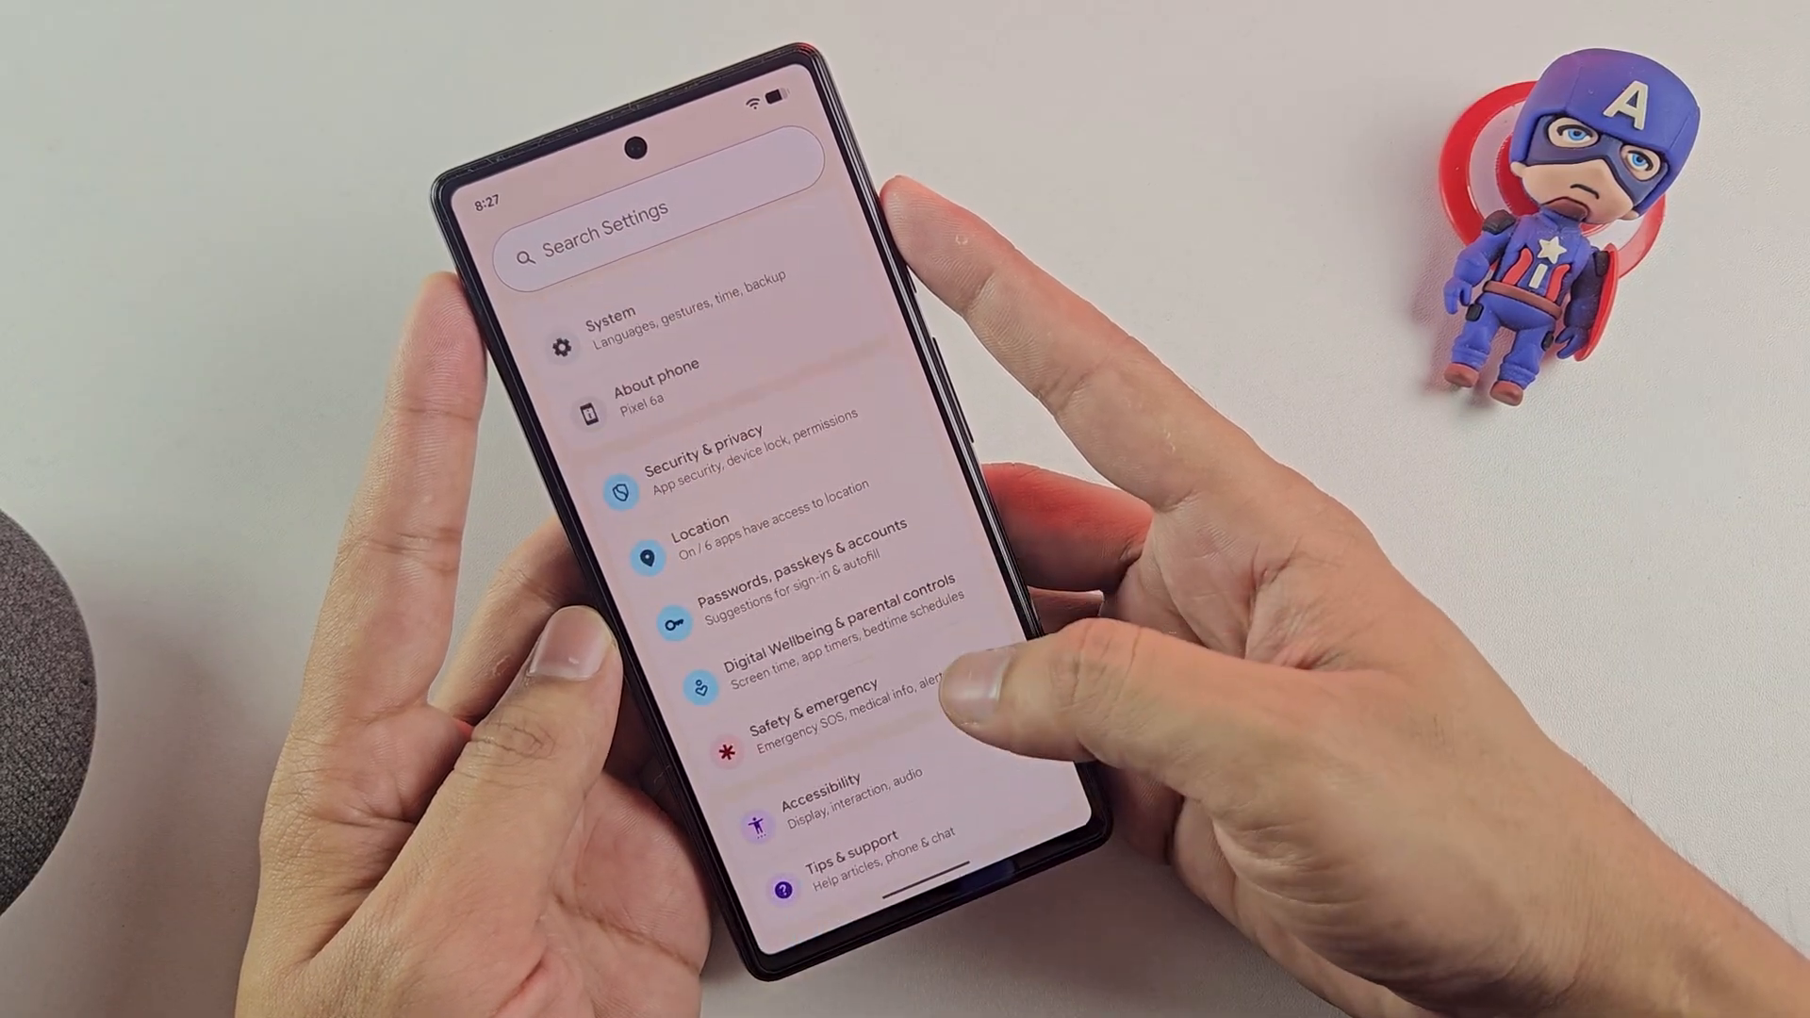
click(663, 381)
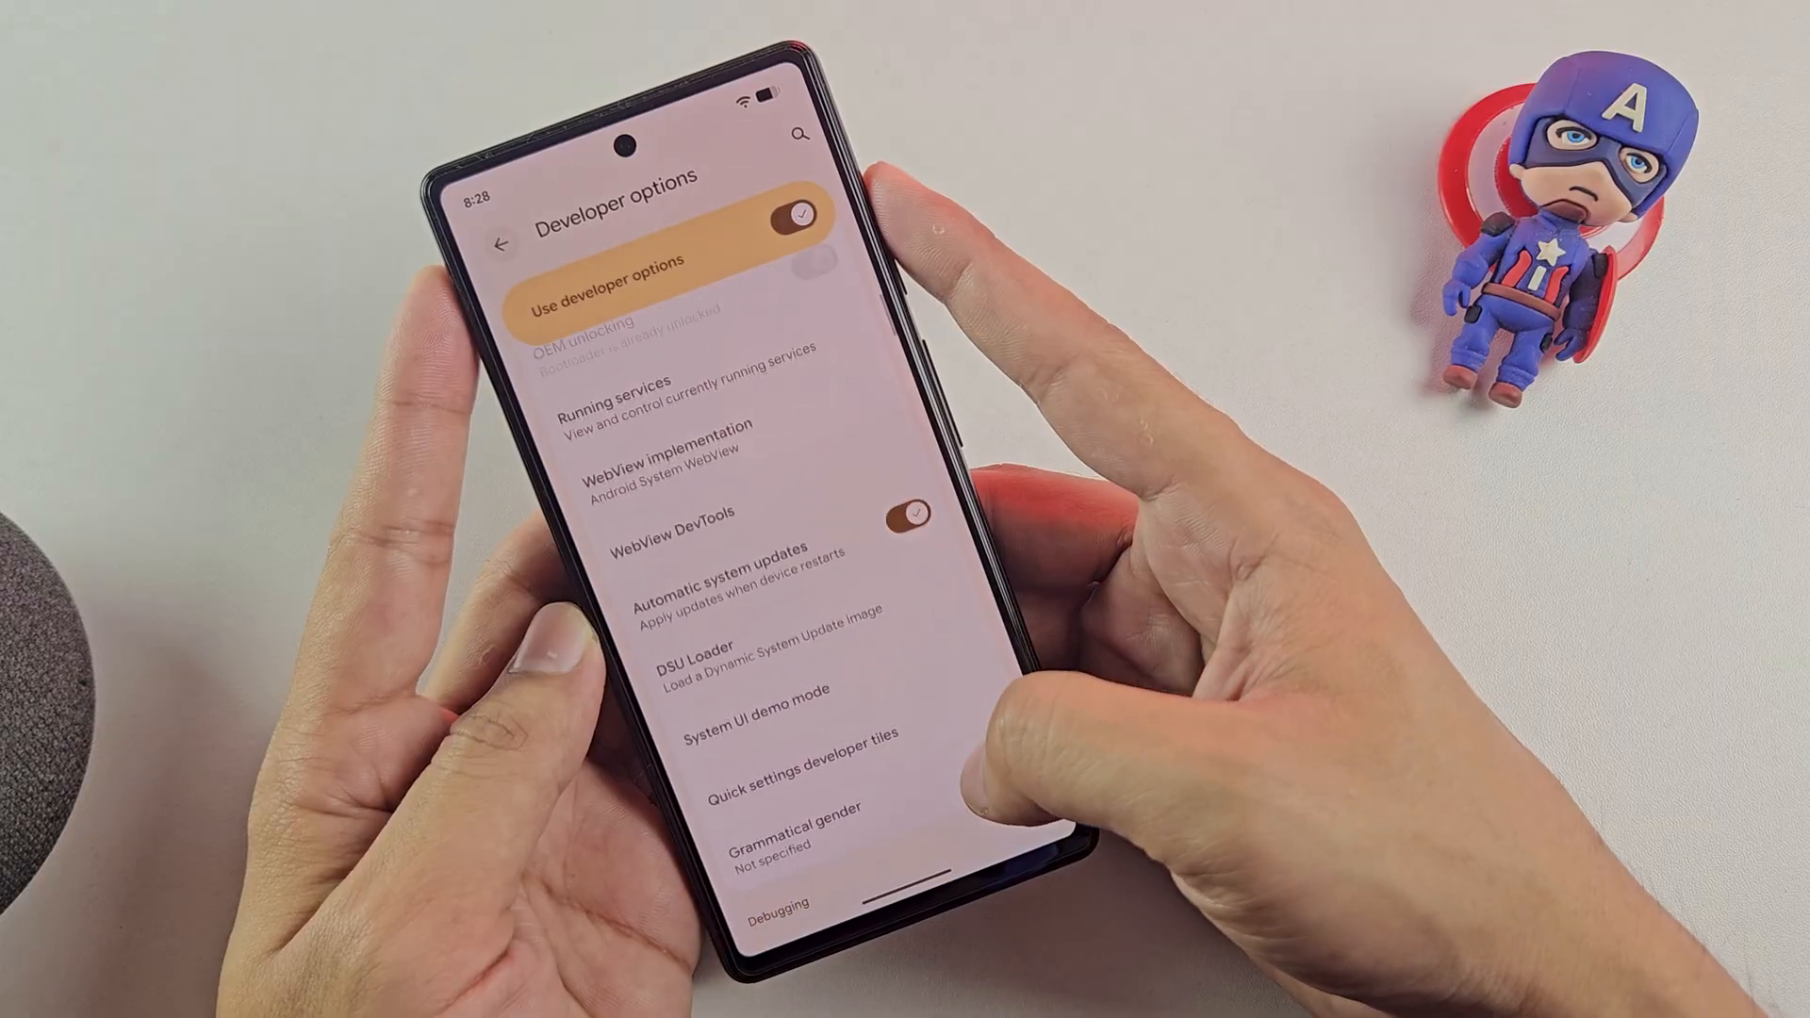
- Select Linux development environment within Developer options
scroll(down, 3)
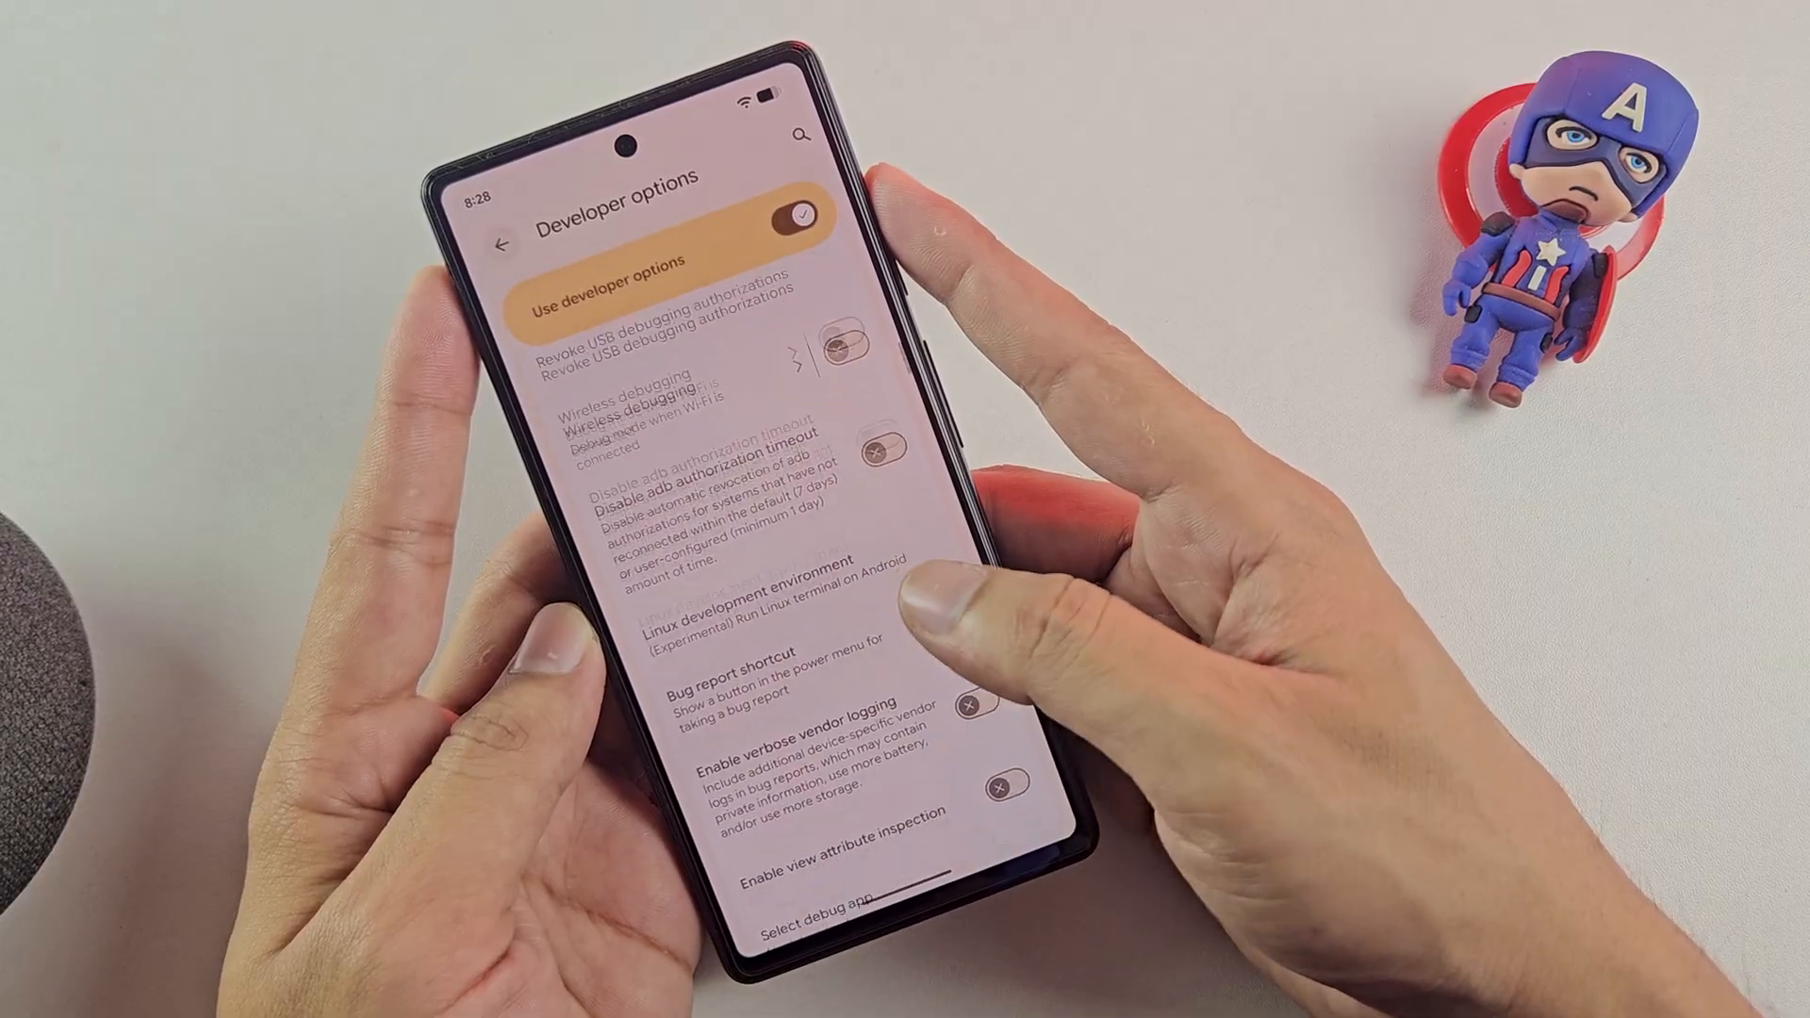
click(762, 603)
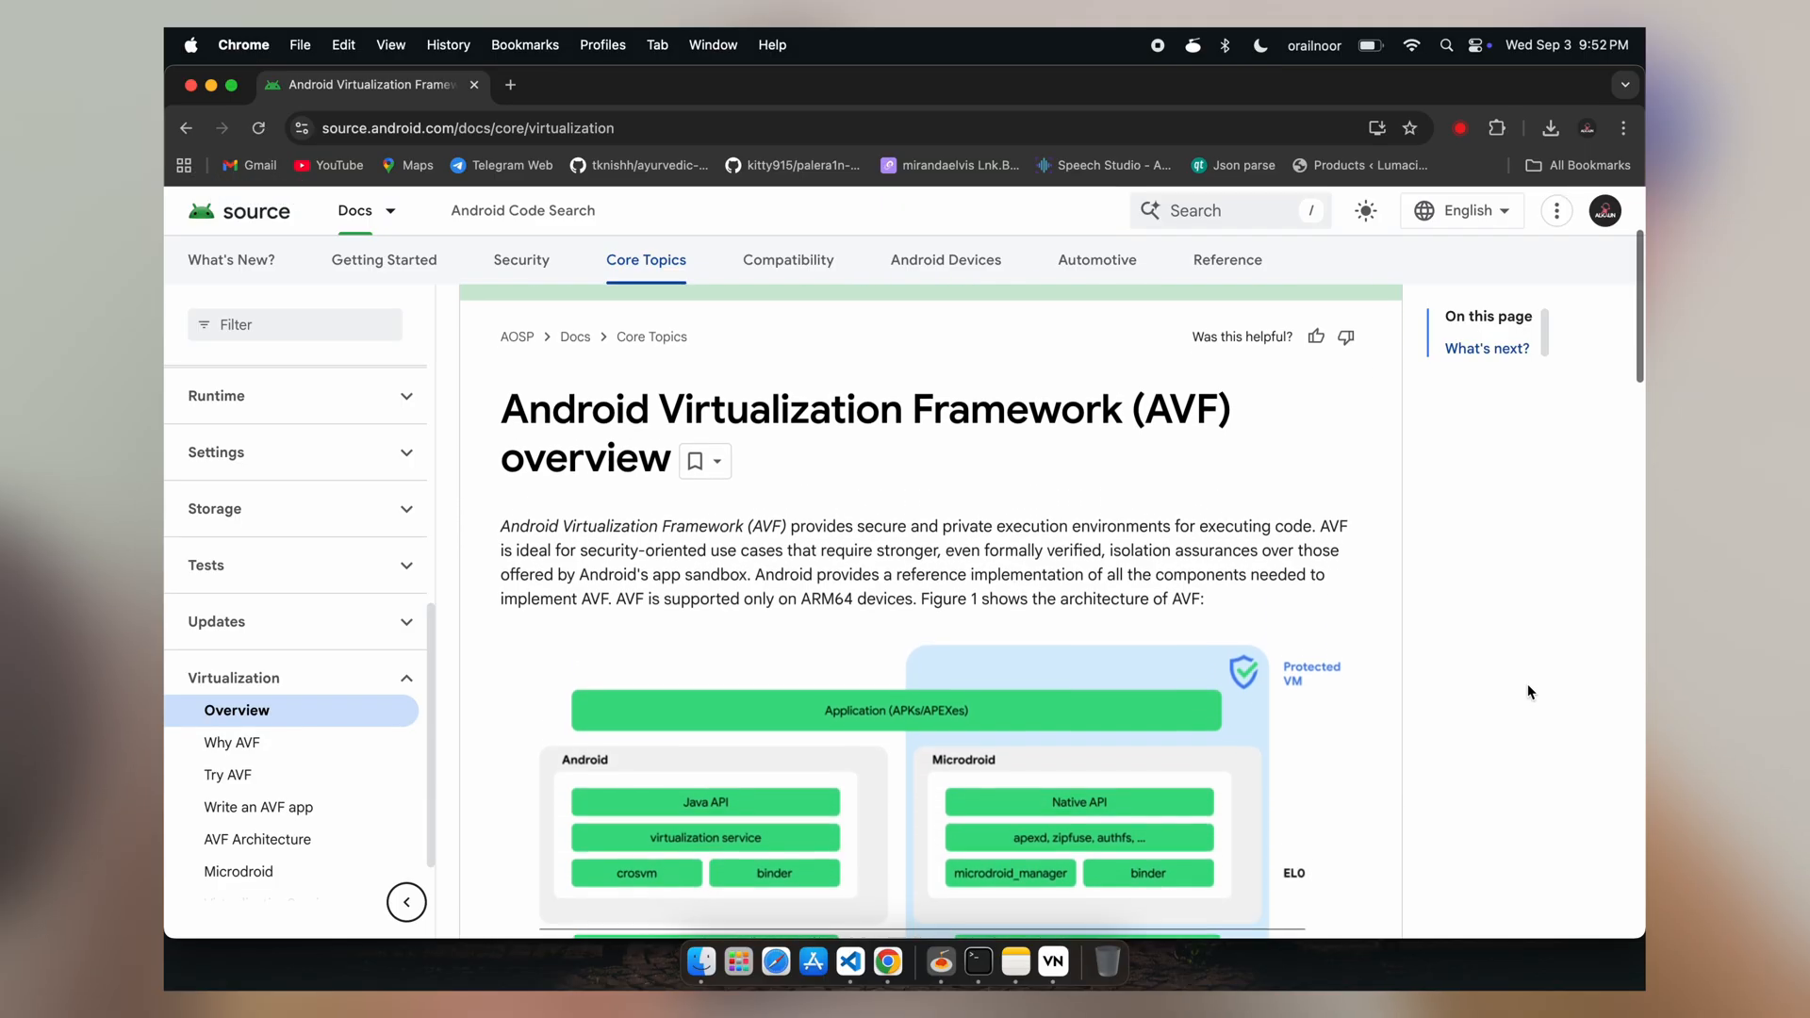
scroll(down, 3)
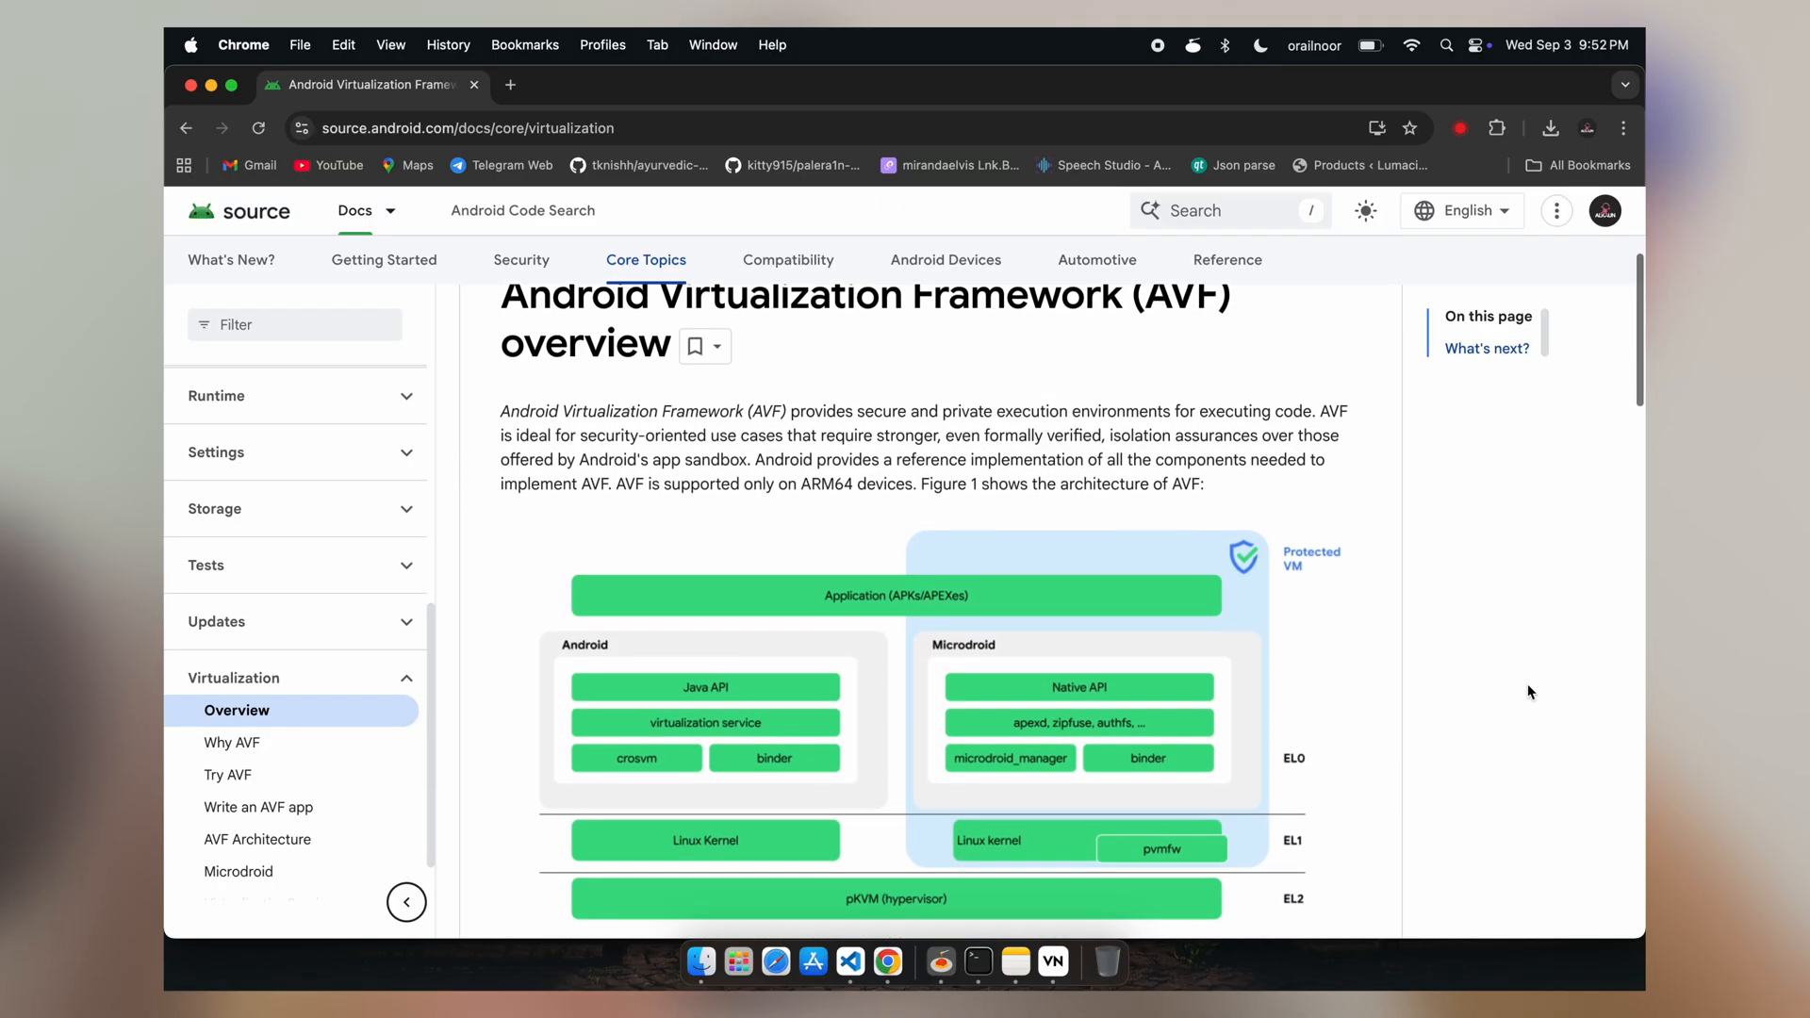
scroll(down, 3)
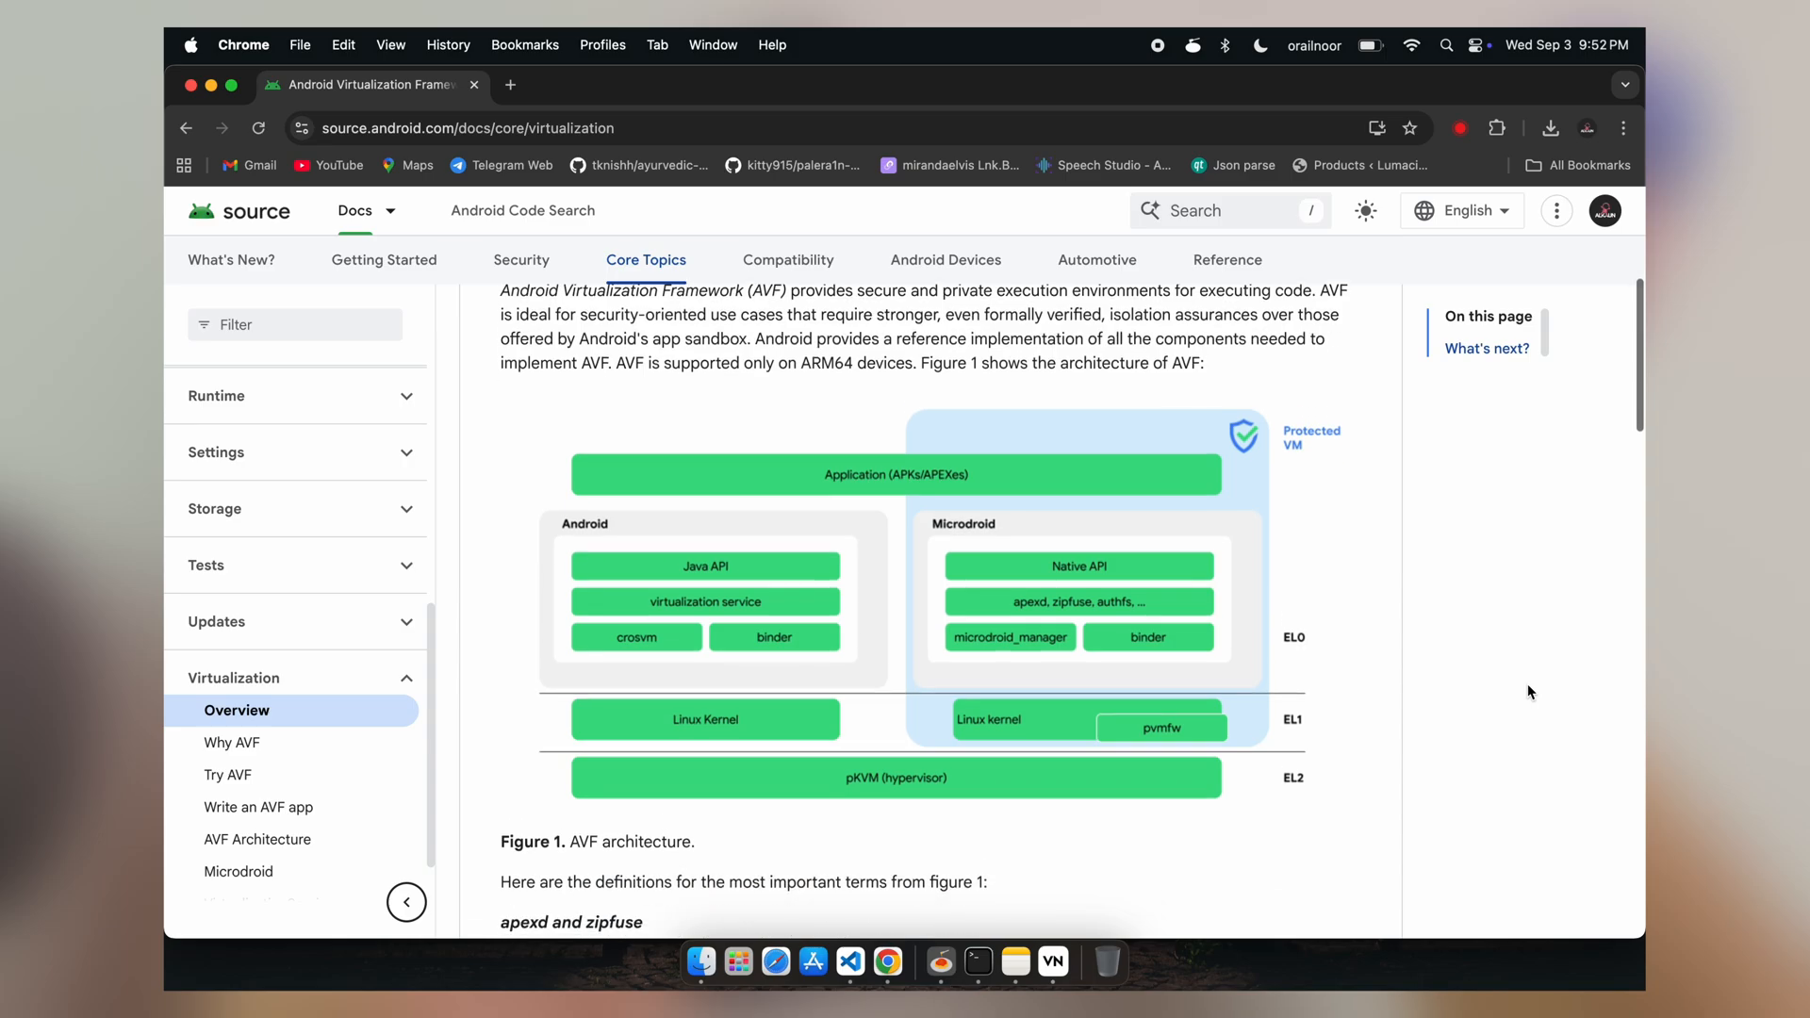
scroll(down, 3)
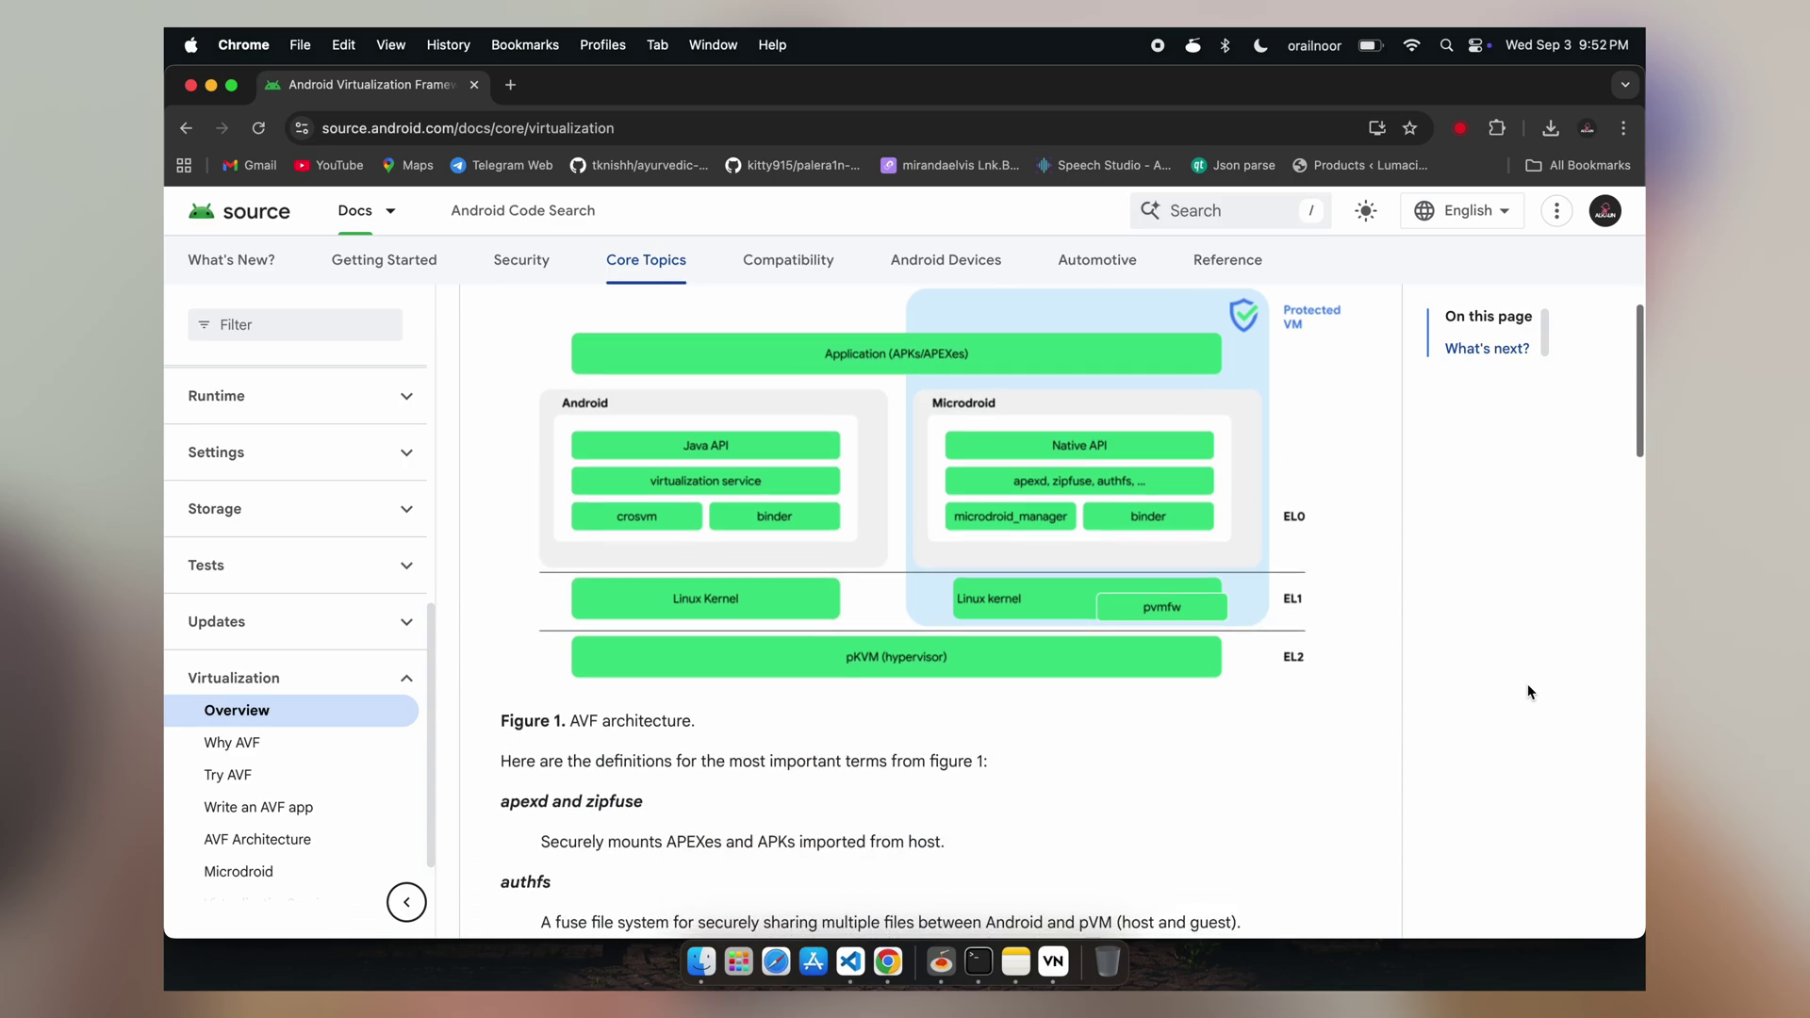
scroll(down, 3)
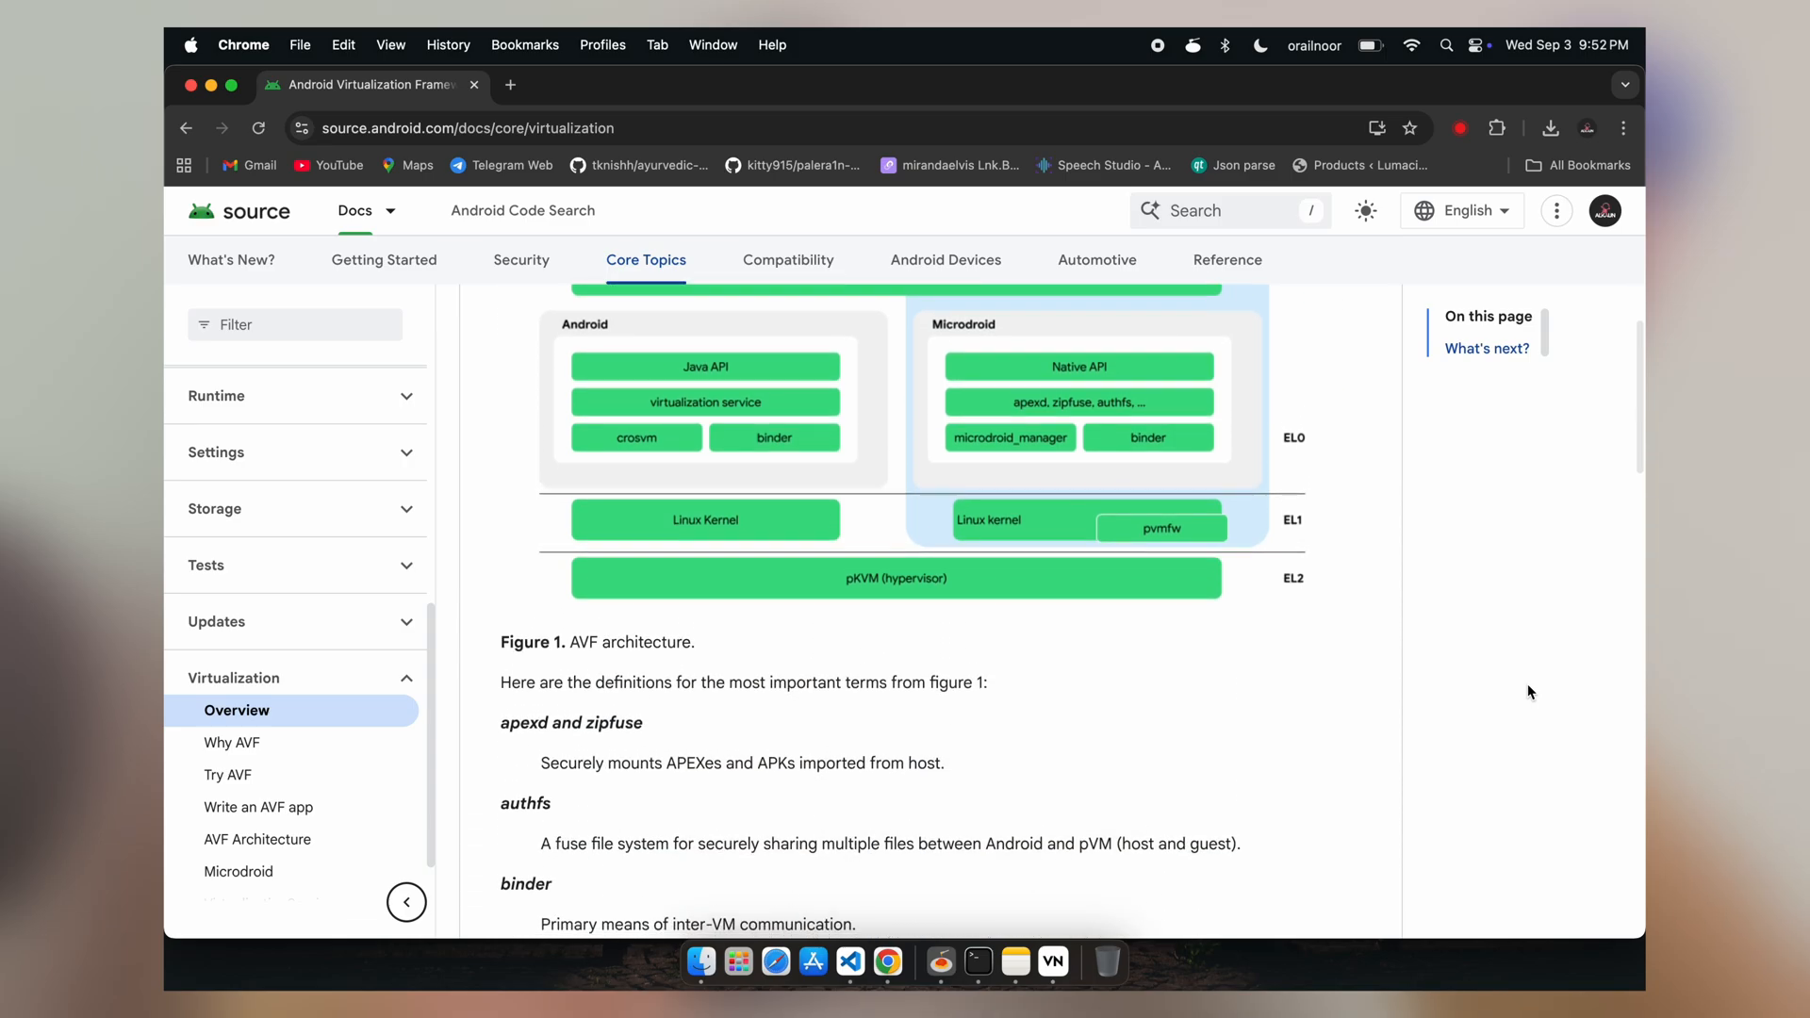
scroll(down, 3)
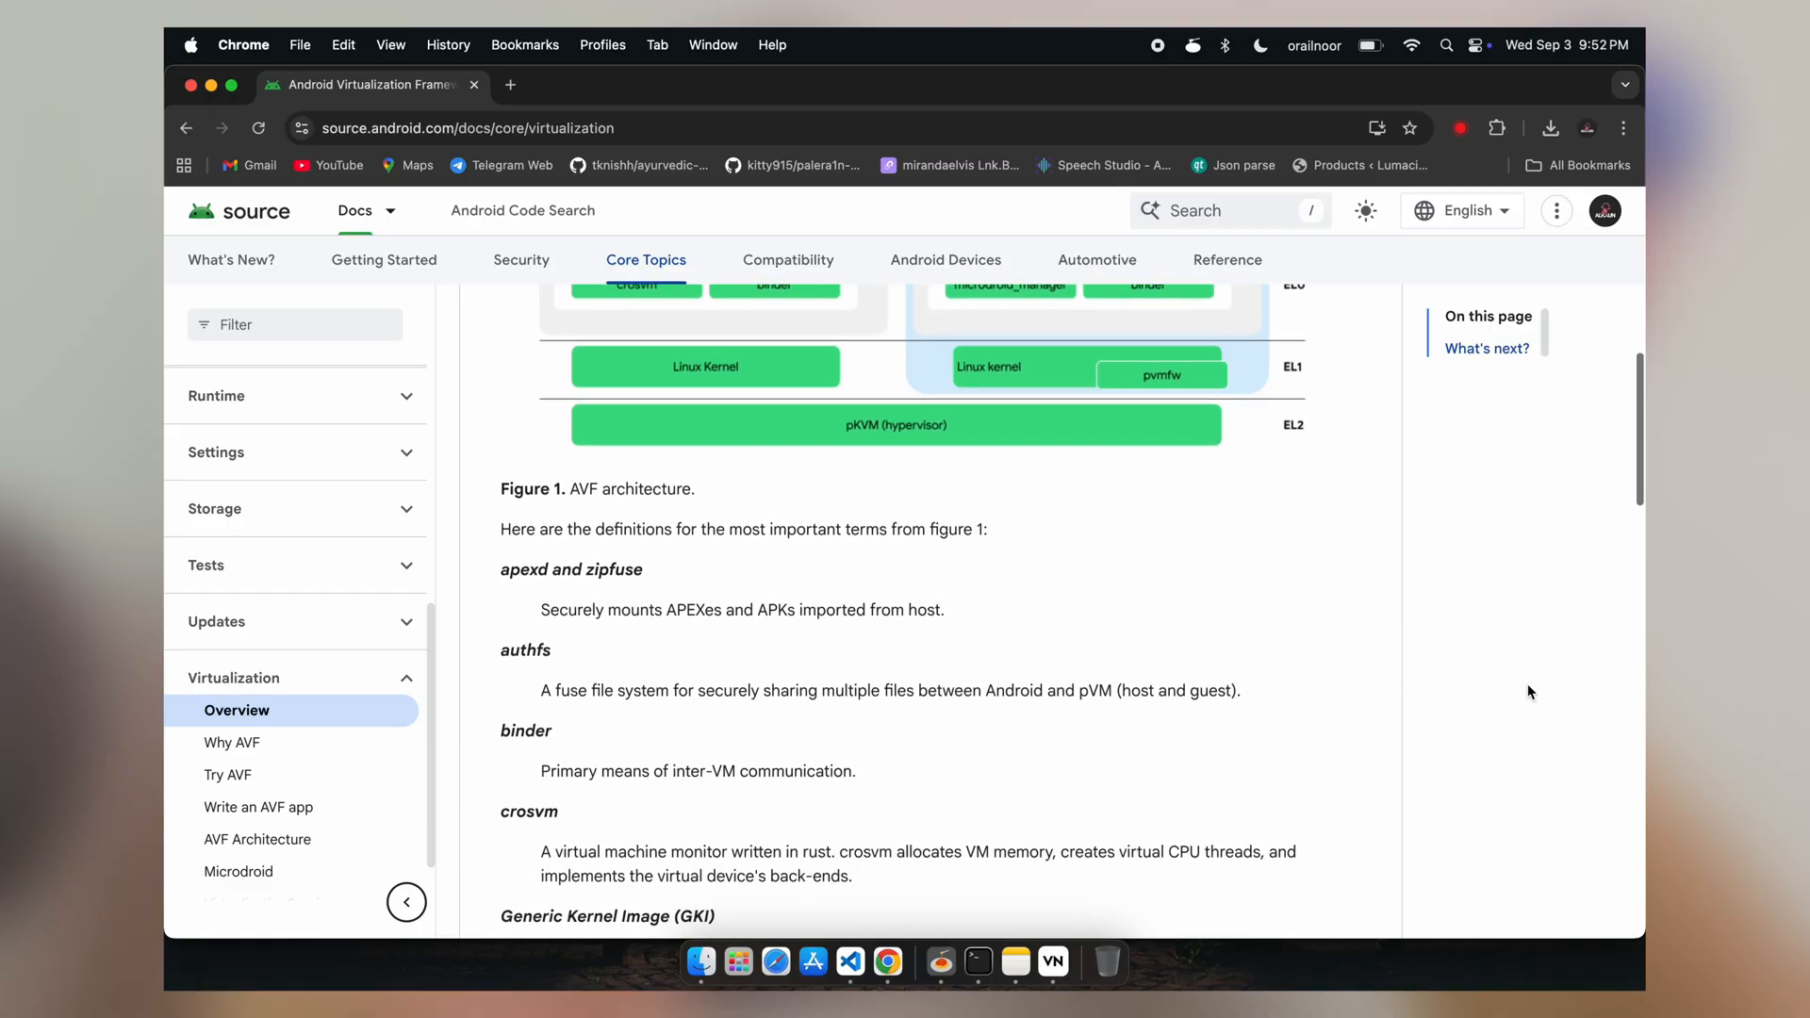
scroll(down, 3)
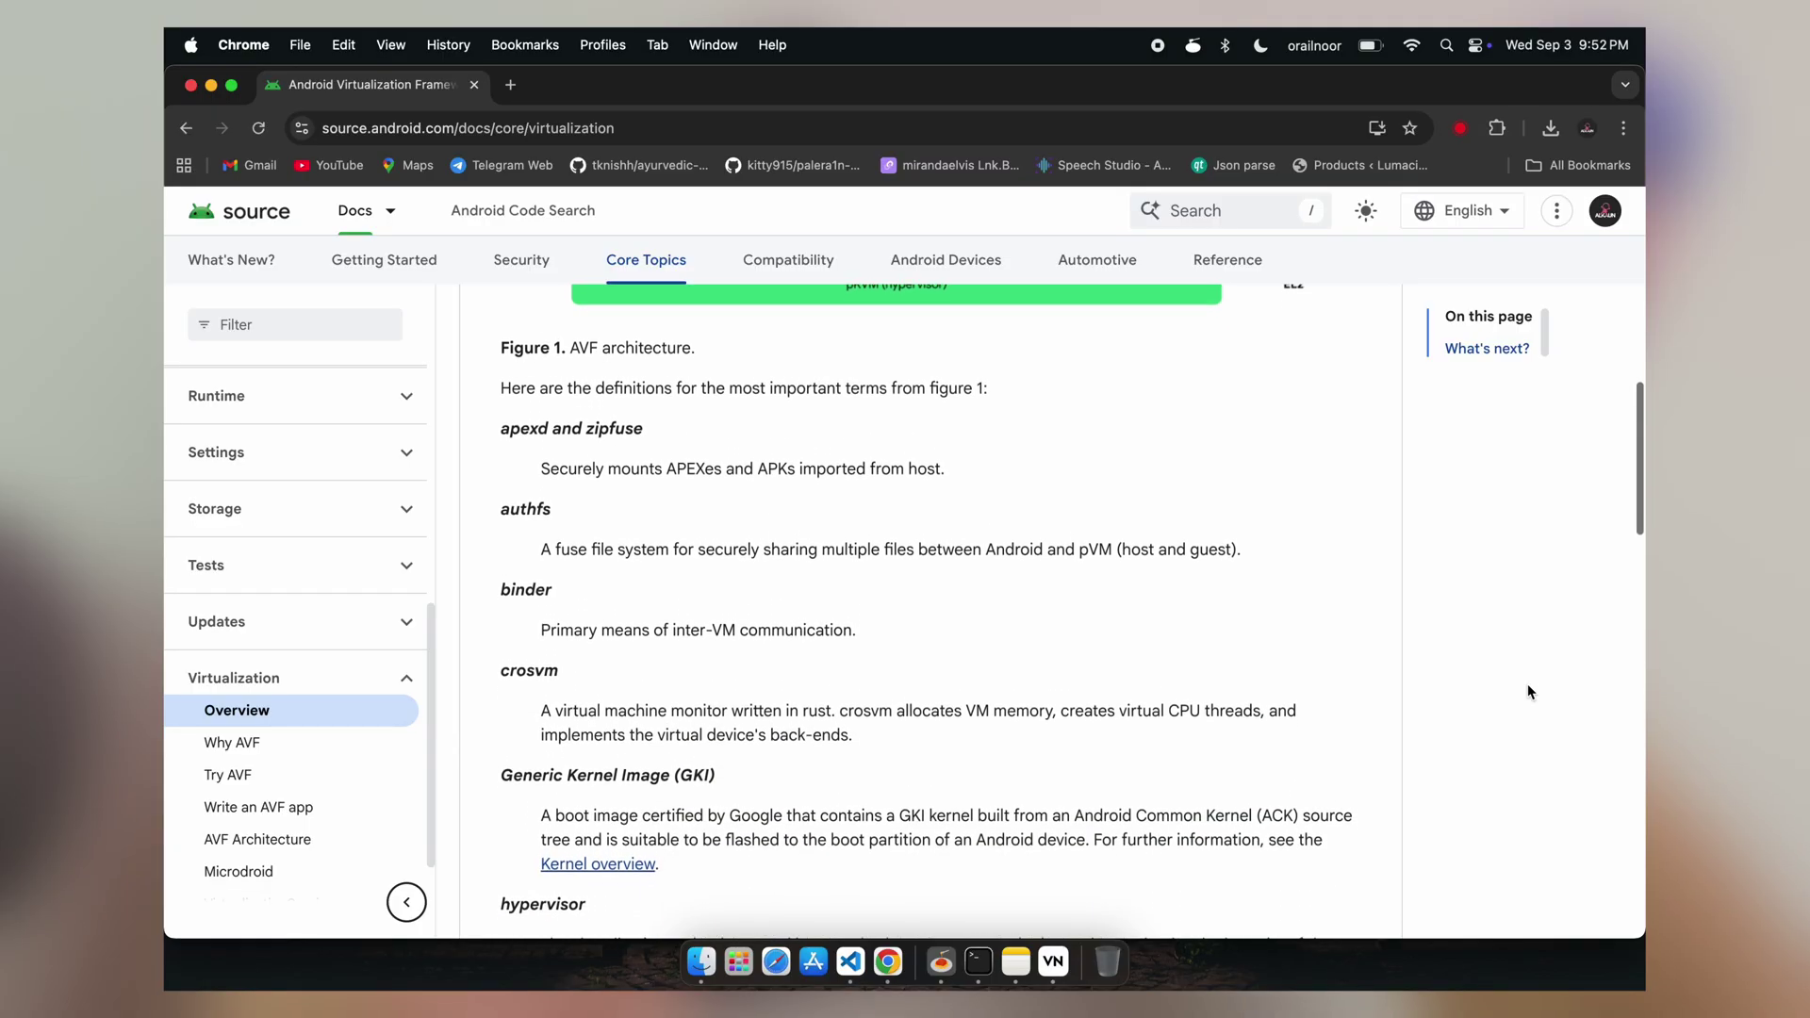
scroll(down, 3)
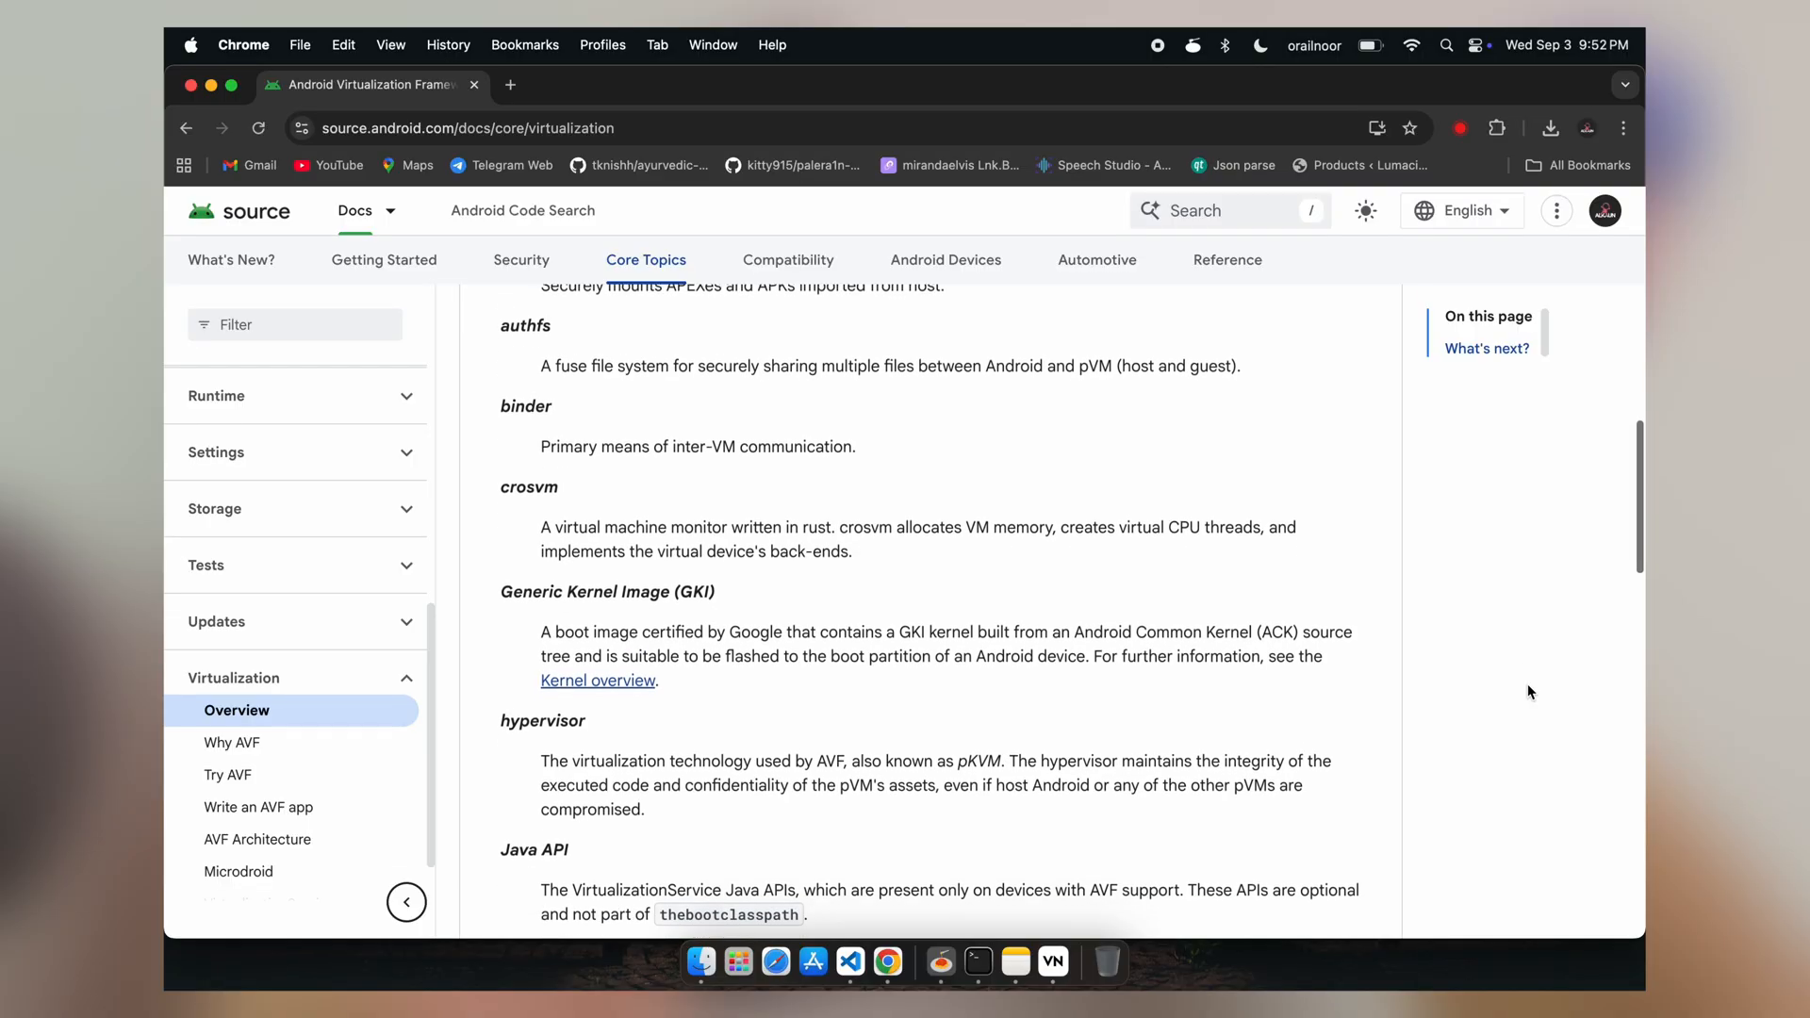
scroll(down, 3)
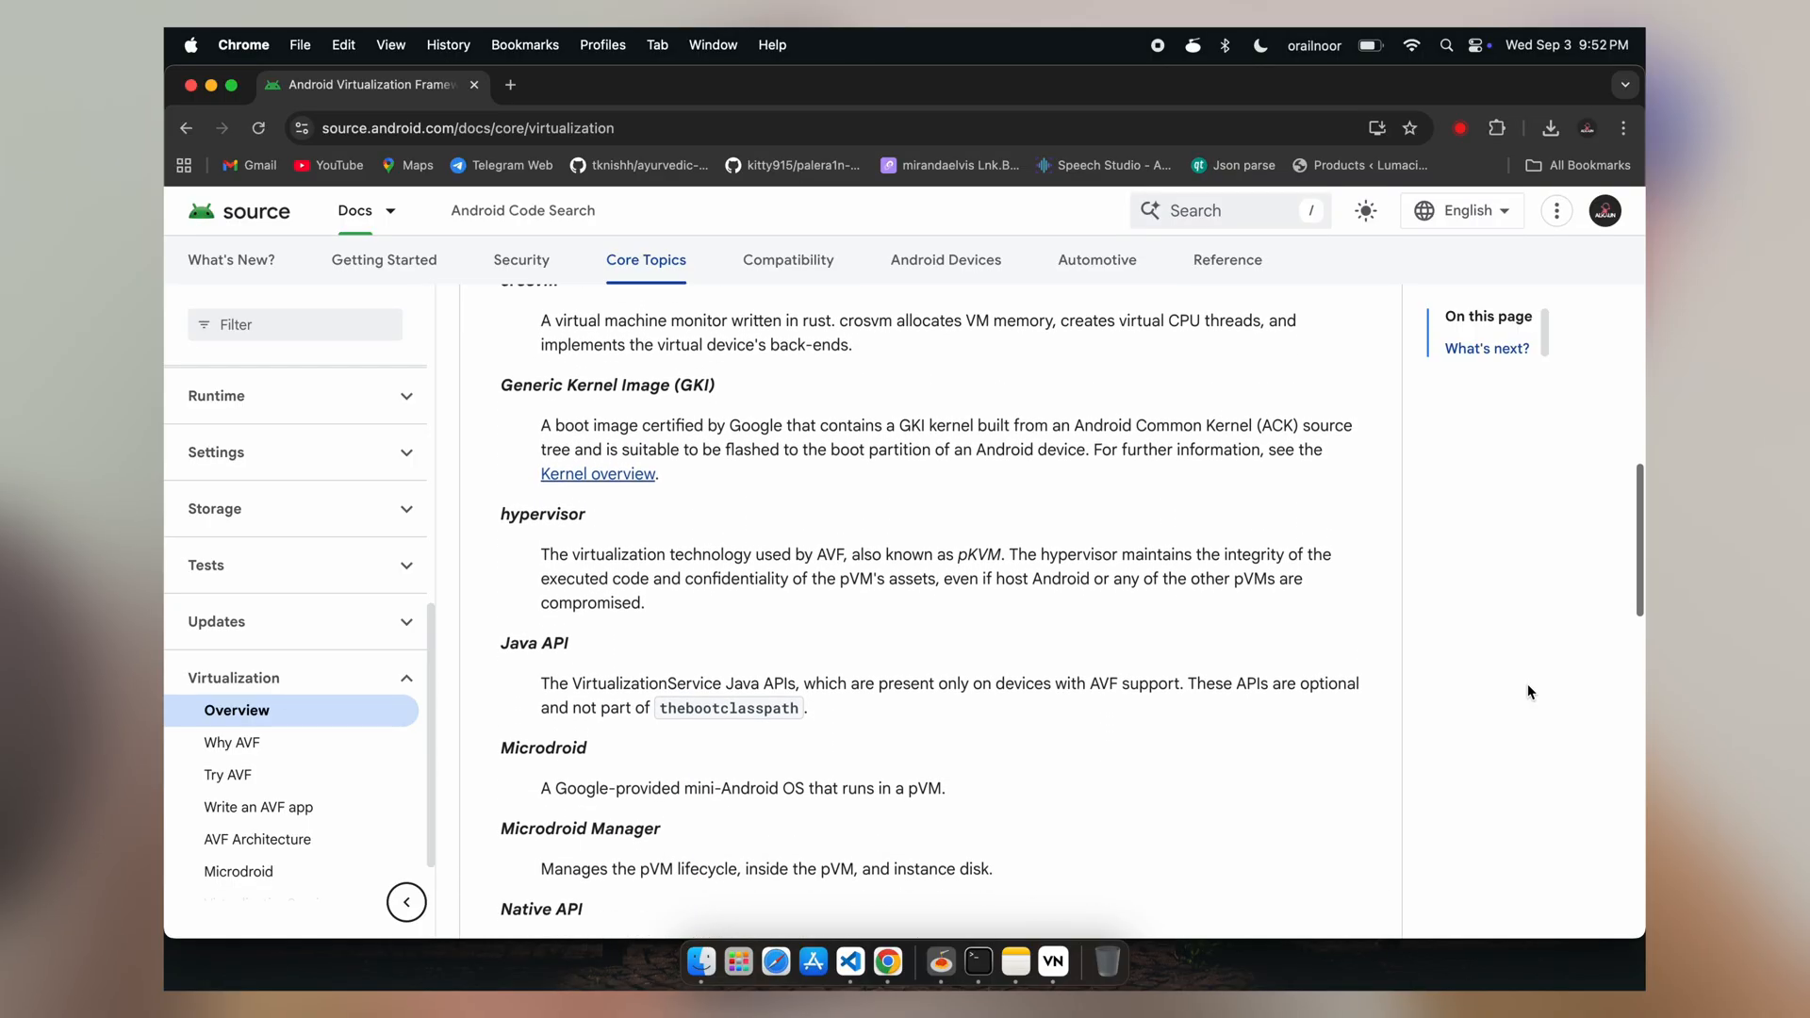
scroll(down, 3)
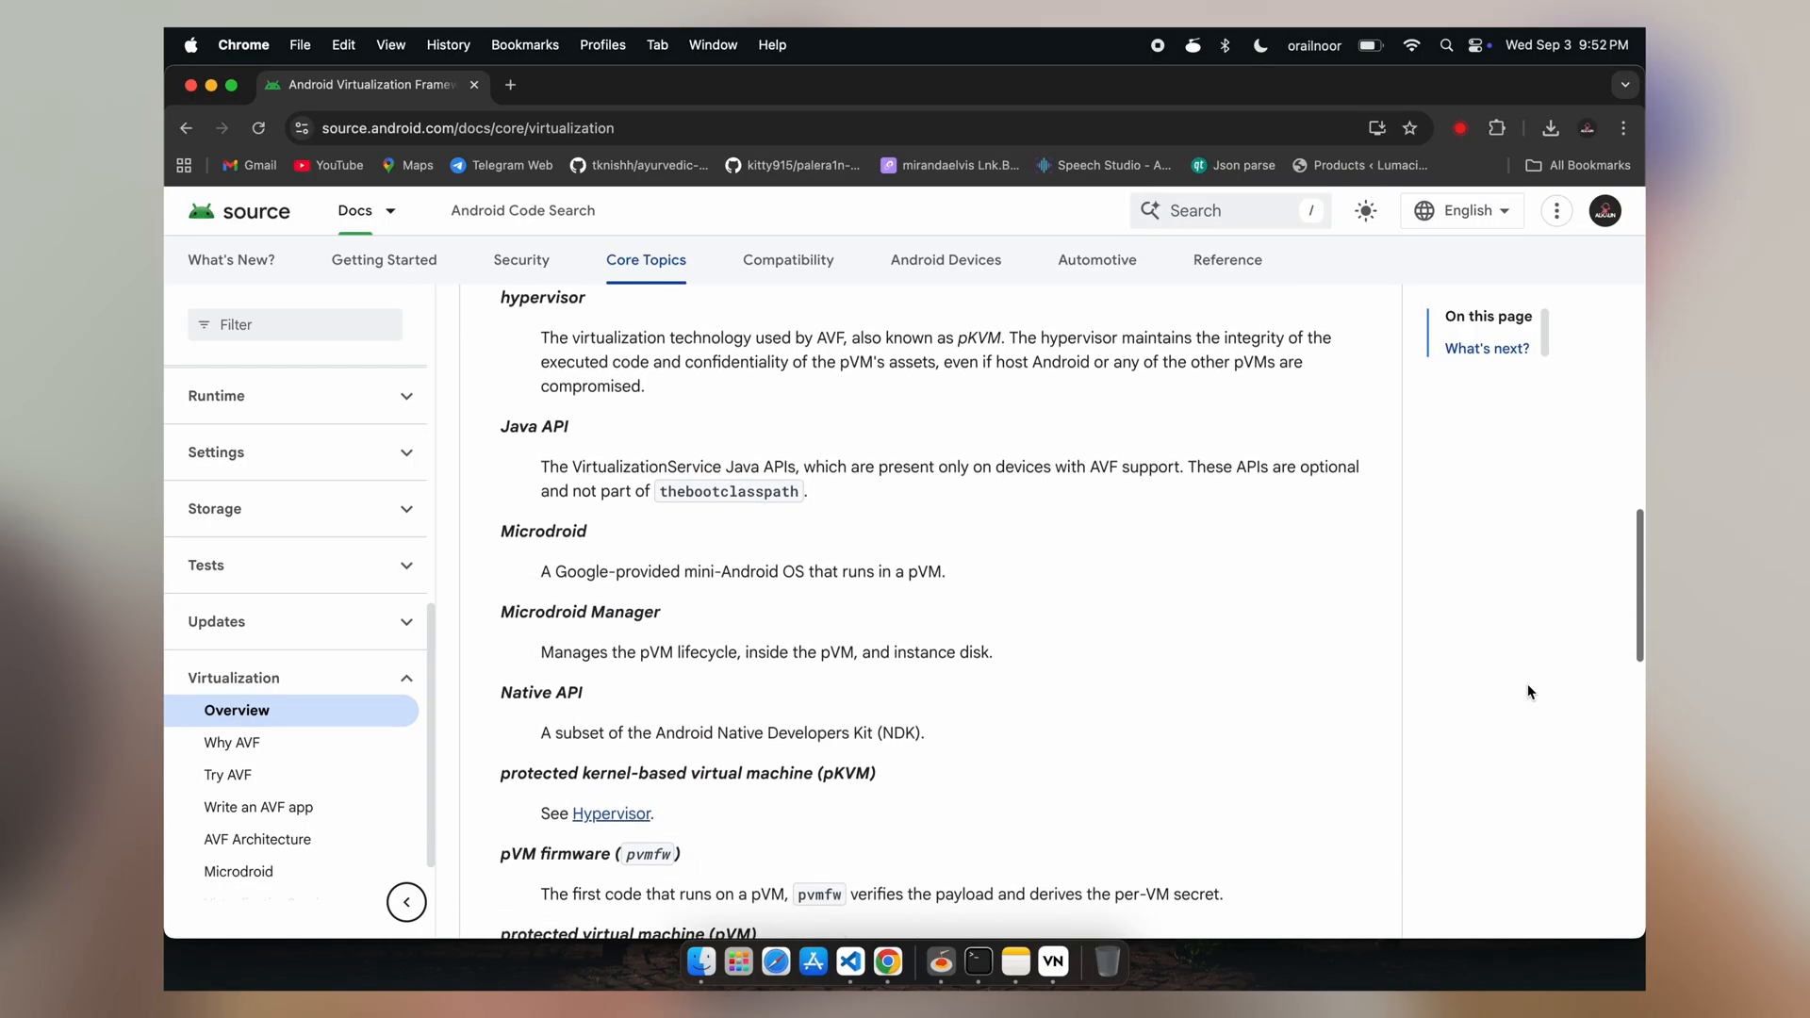
scroll(down, 3)
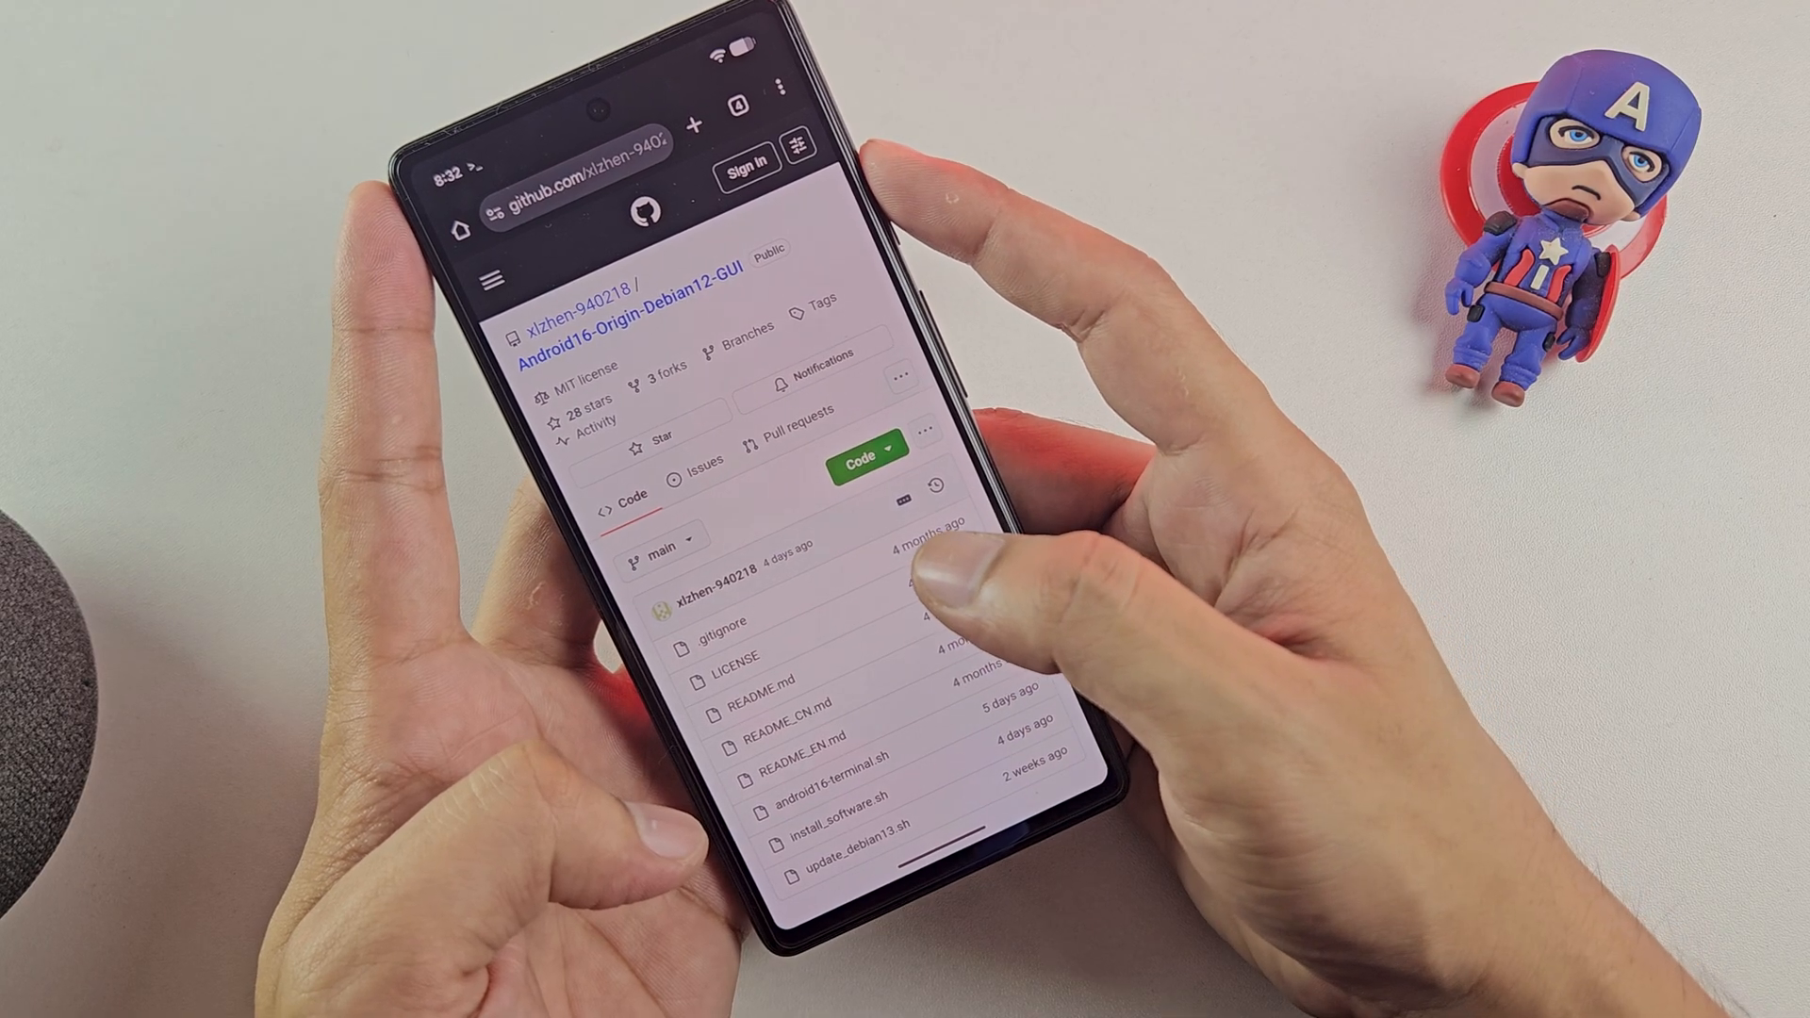
- View a file in the Android16-Origin-Debian12-GUI repository on GitHub
click(861, 451)
text(1)
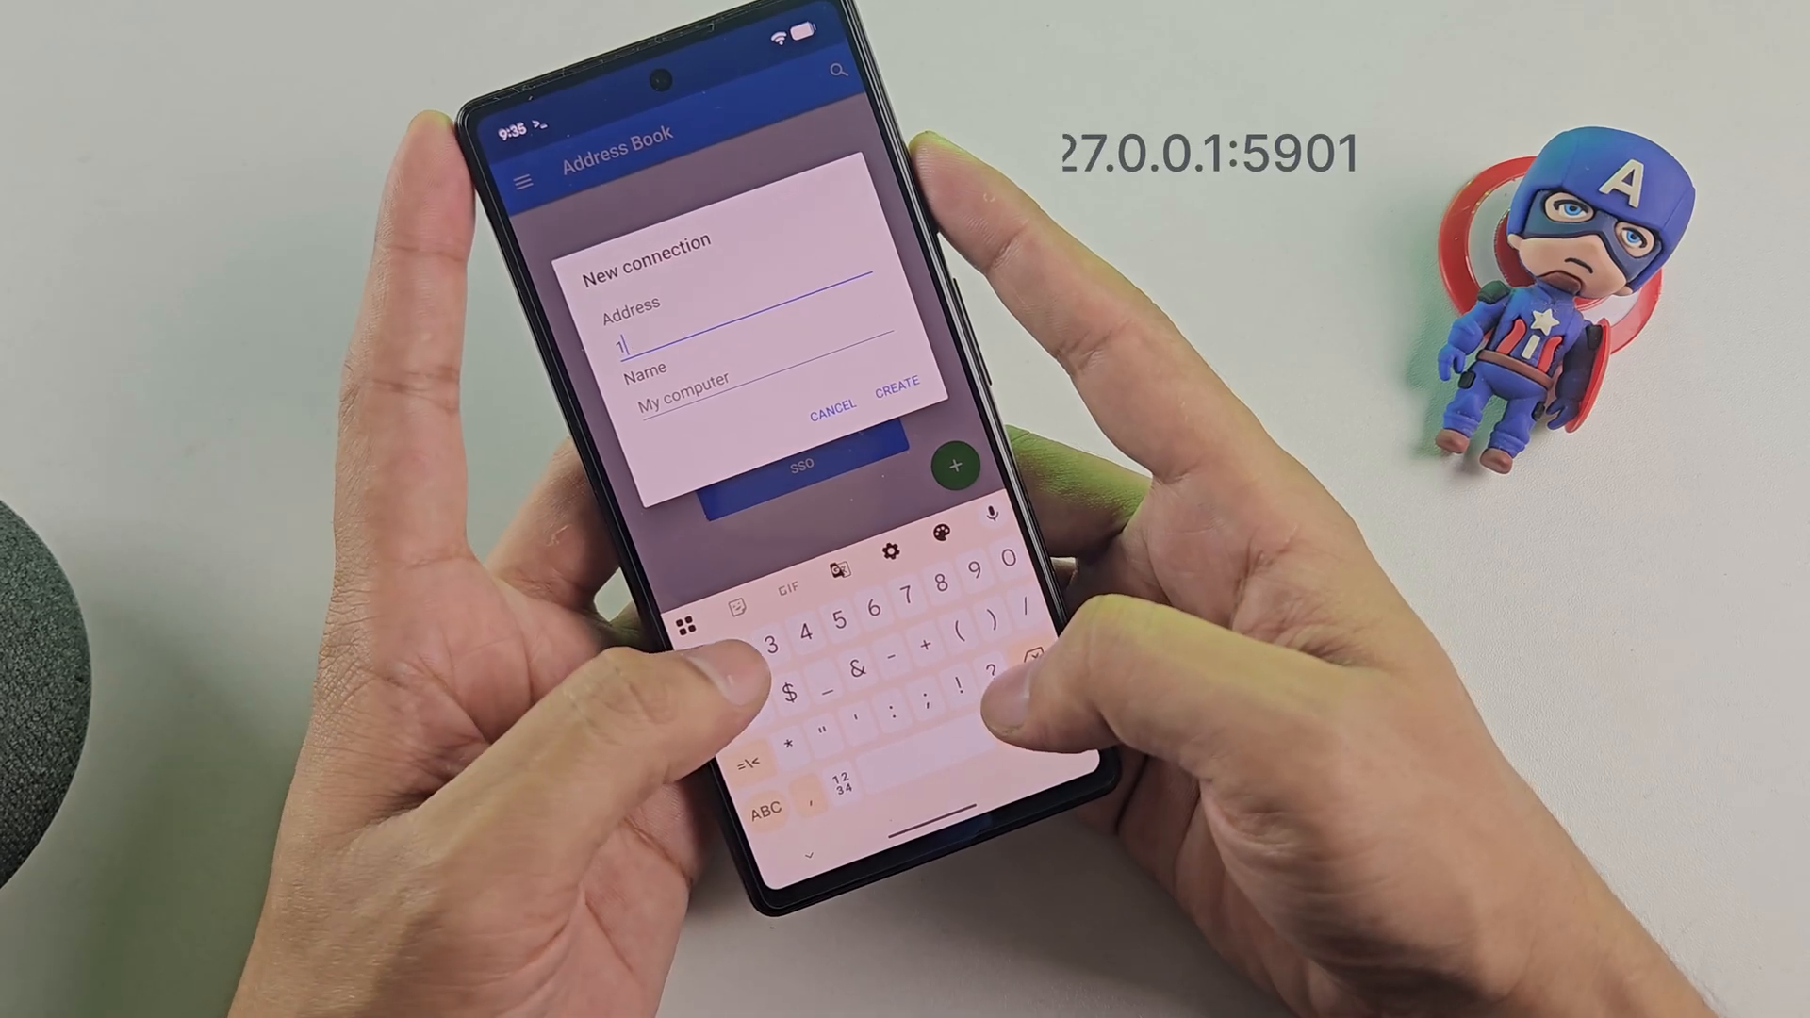
- Create an address-book connection to 127.0.0.1:5901 with a name starting 'K'
text(27.0.0.1:5901)
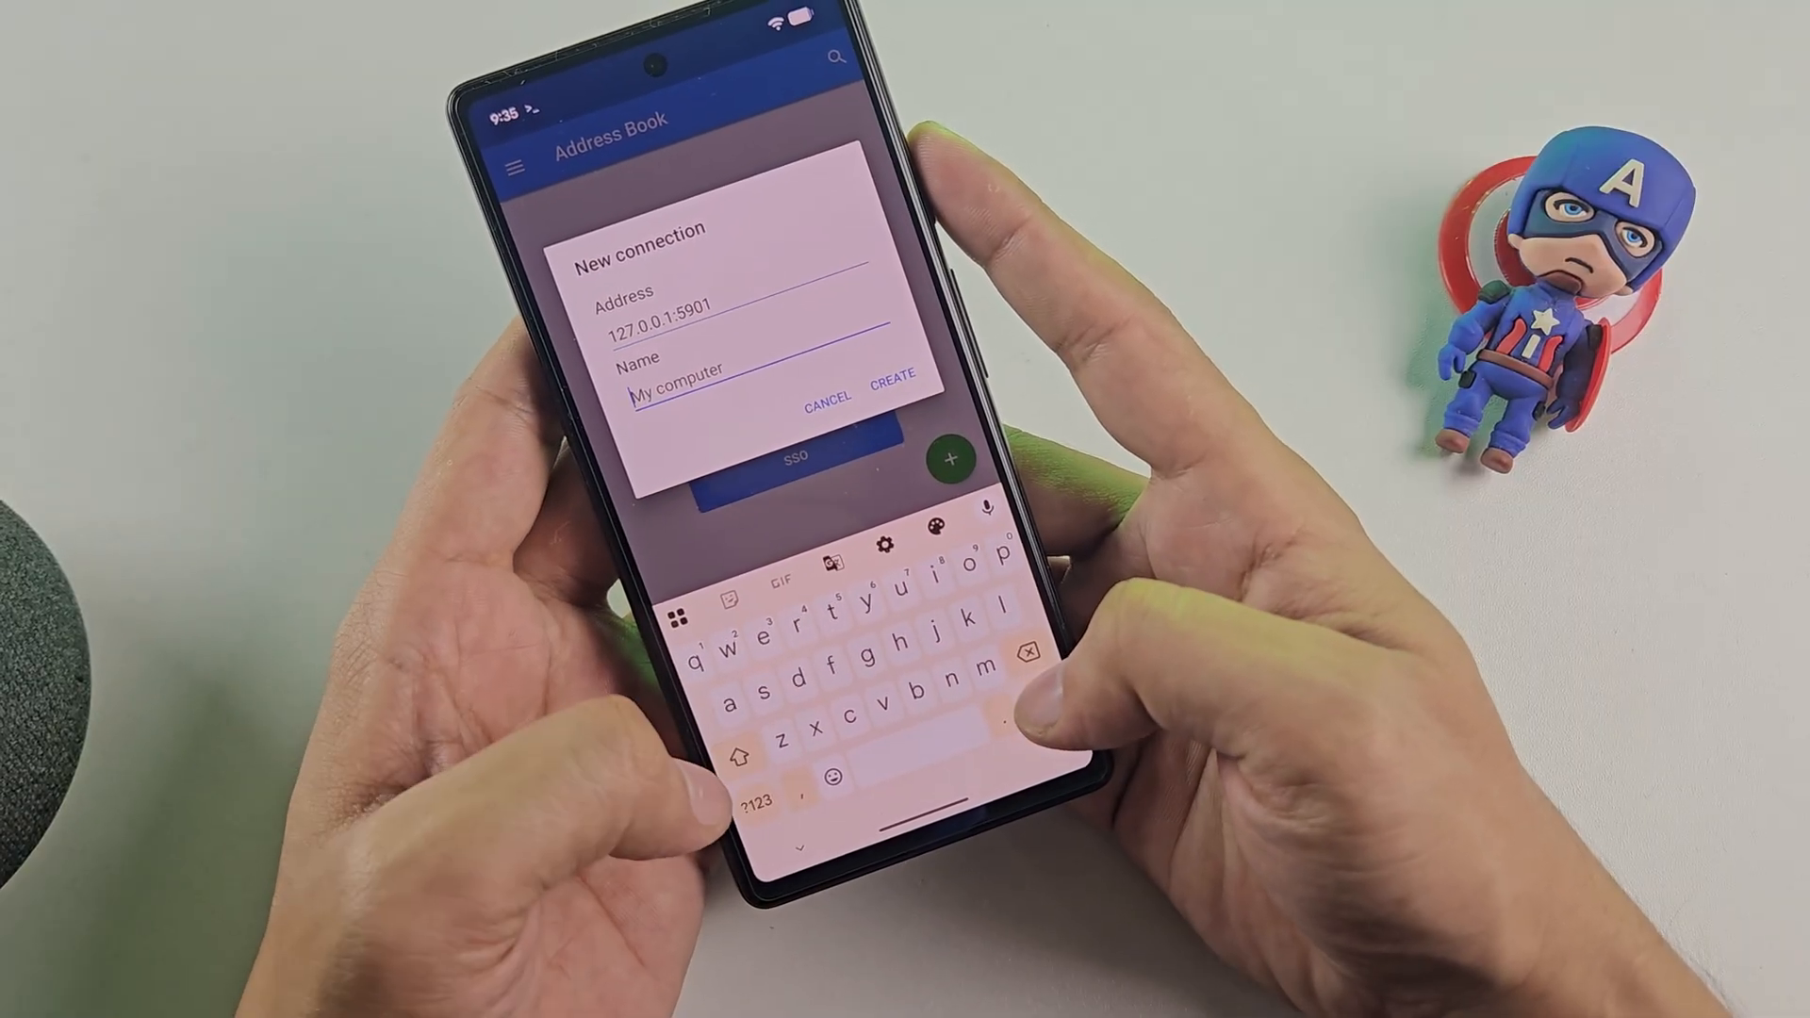
text(K)
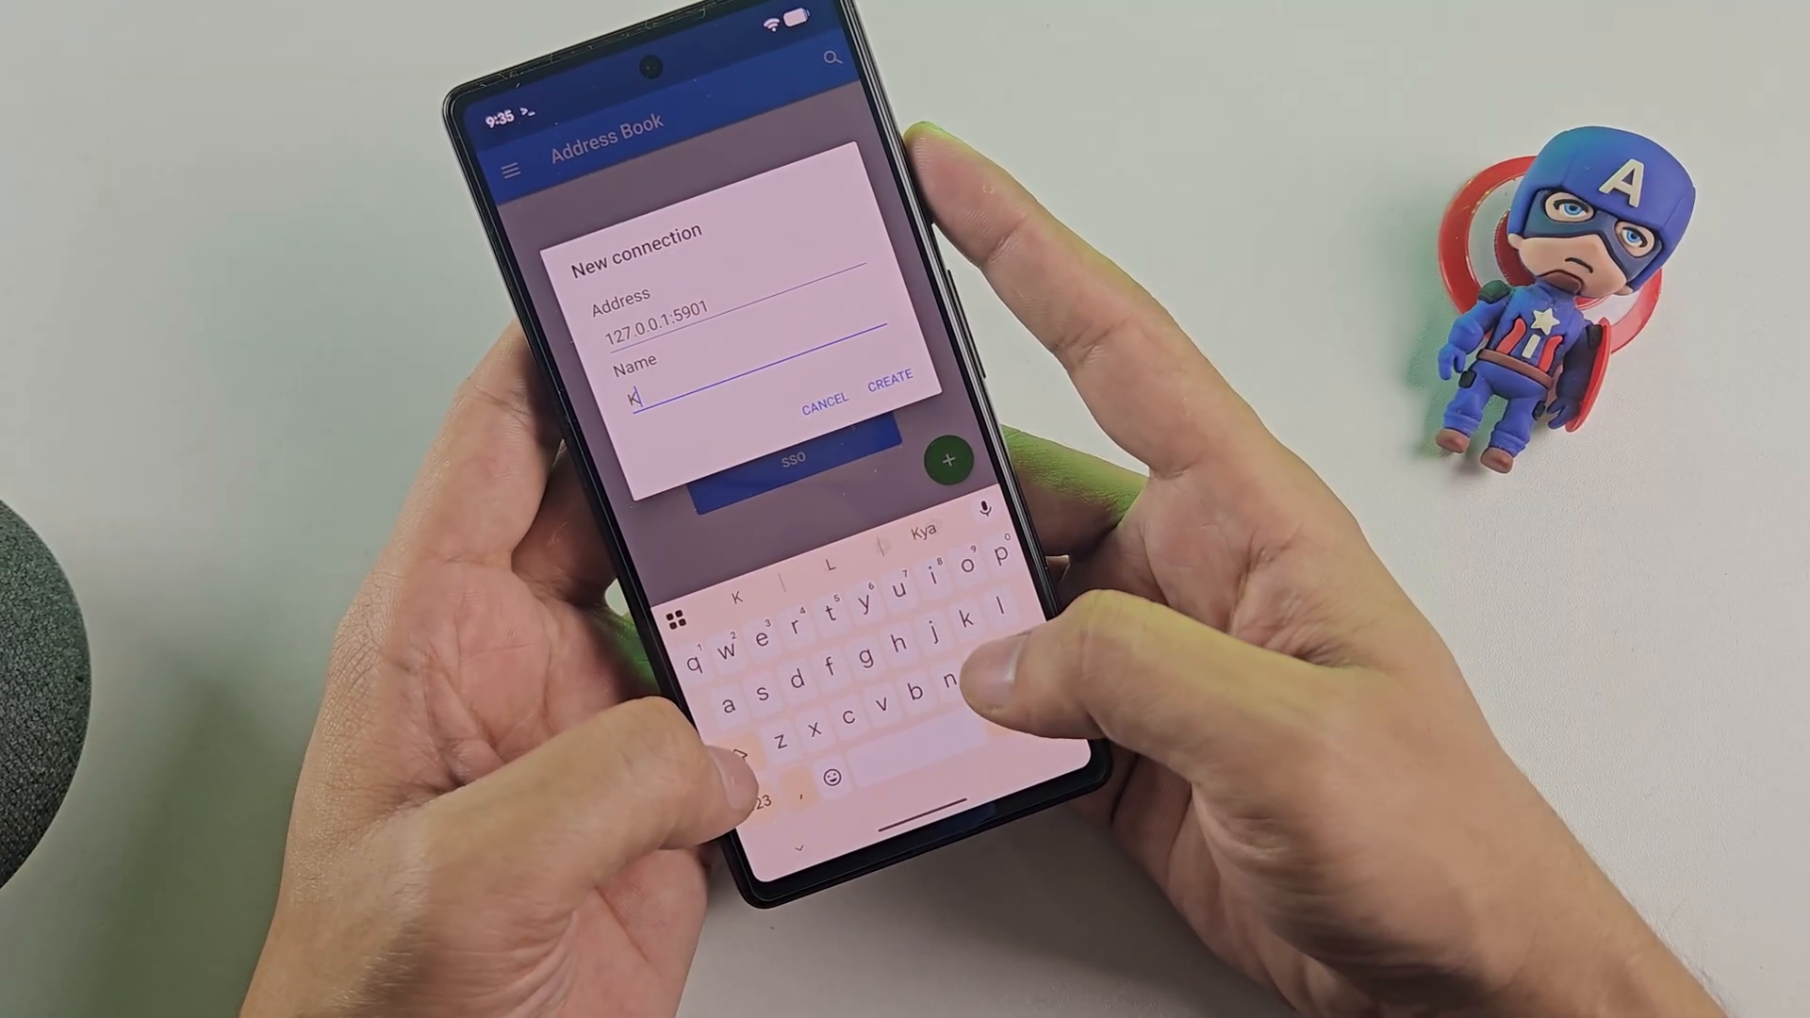
click(892, 402)
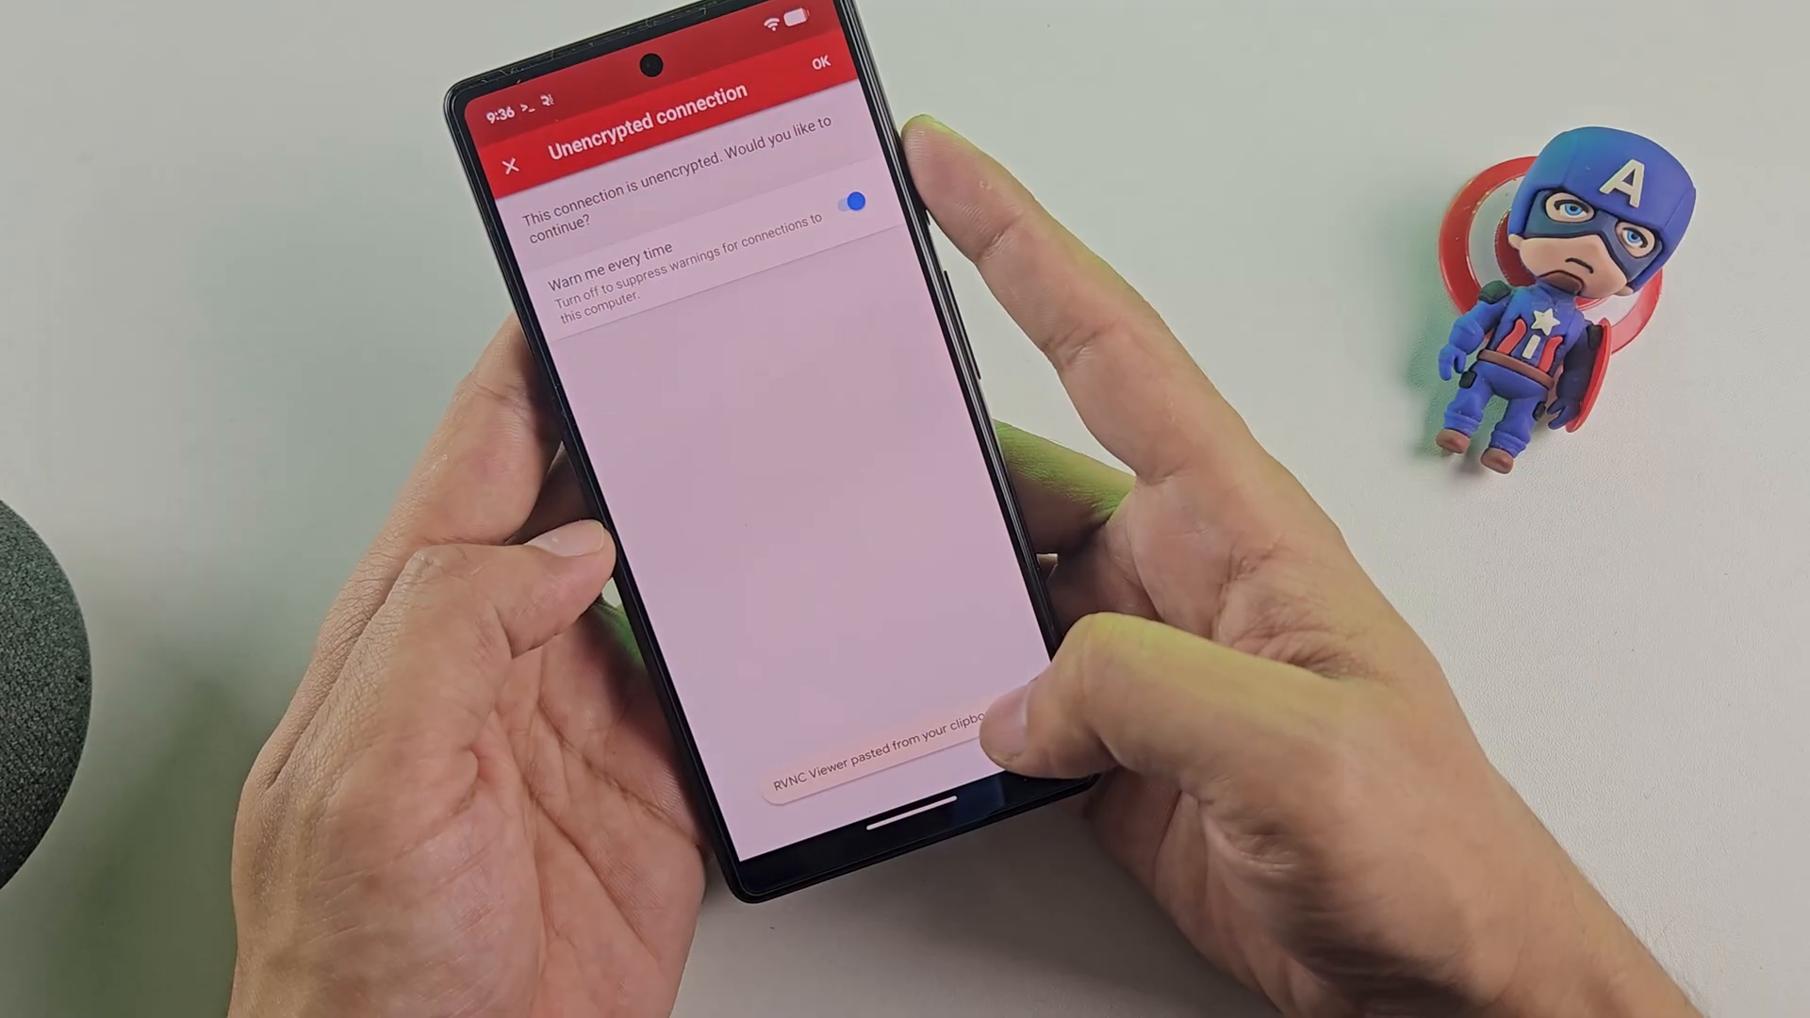
- Accept the unencrypted connection warning so the VNC session proceeds
click(860, 204)
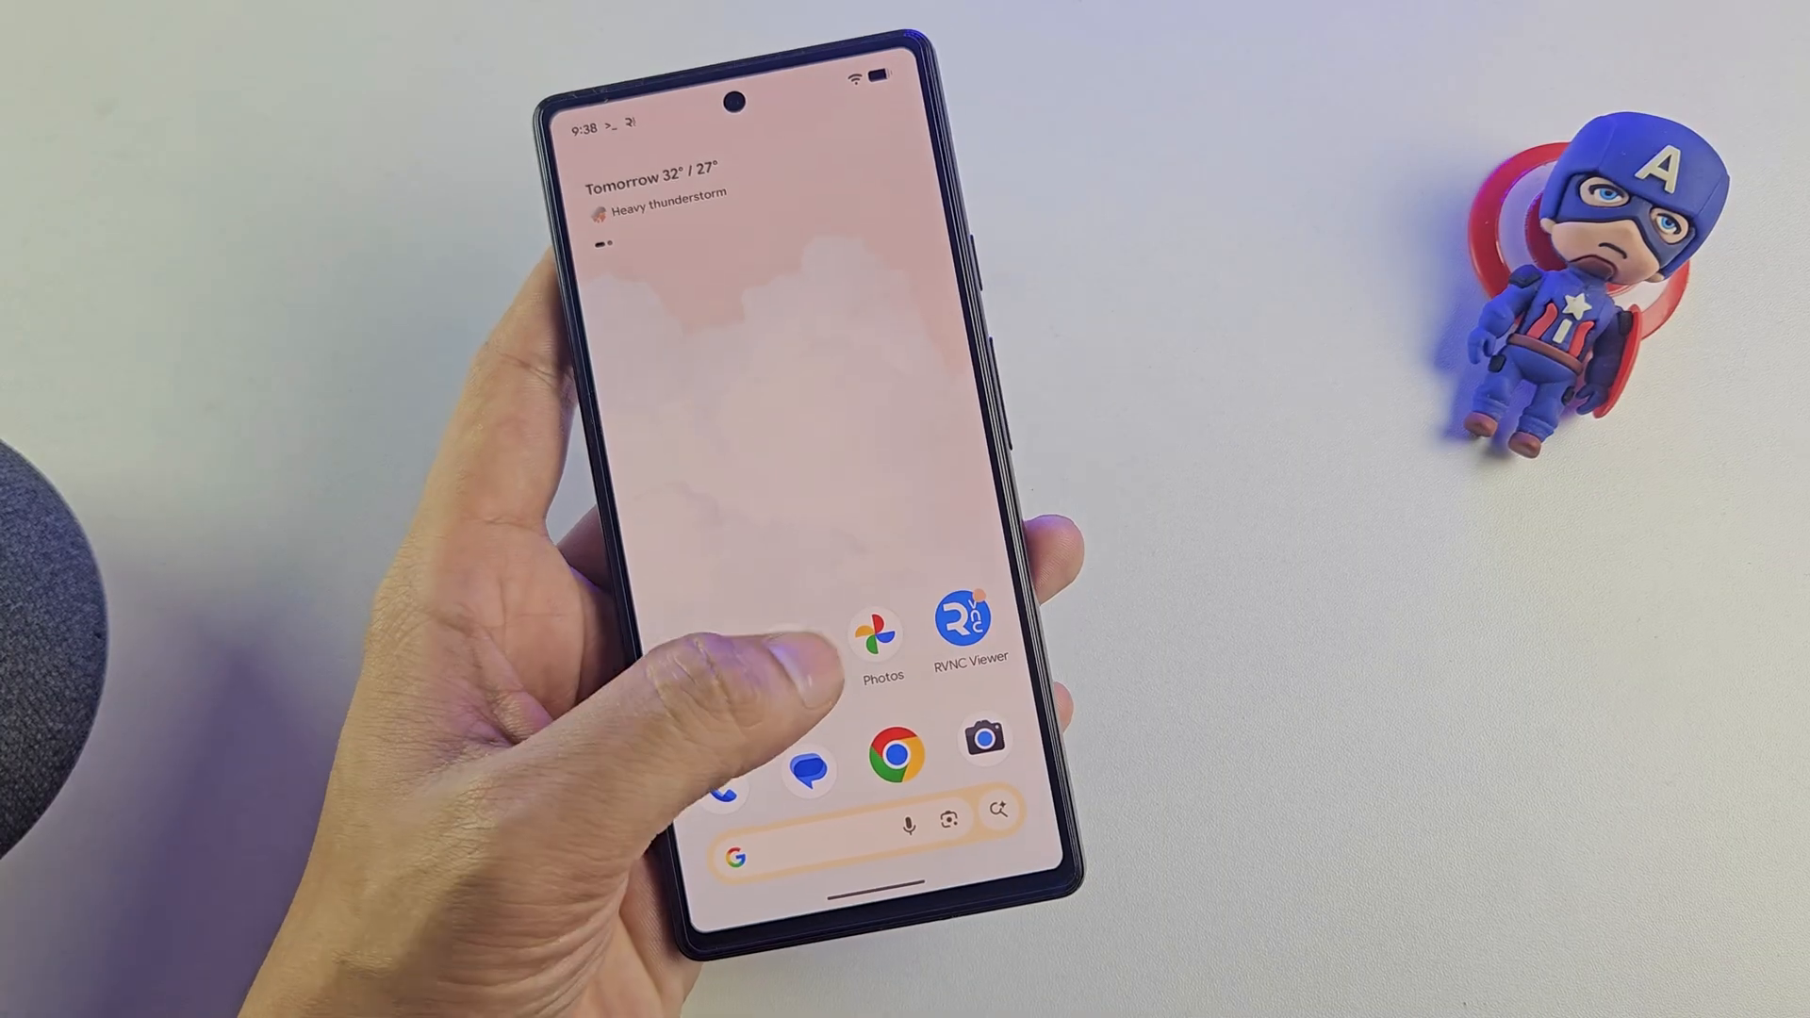
scroll(up, 3)
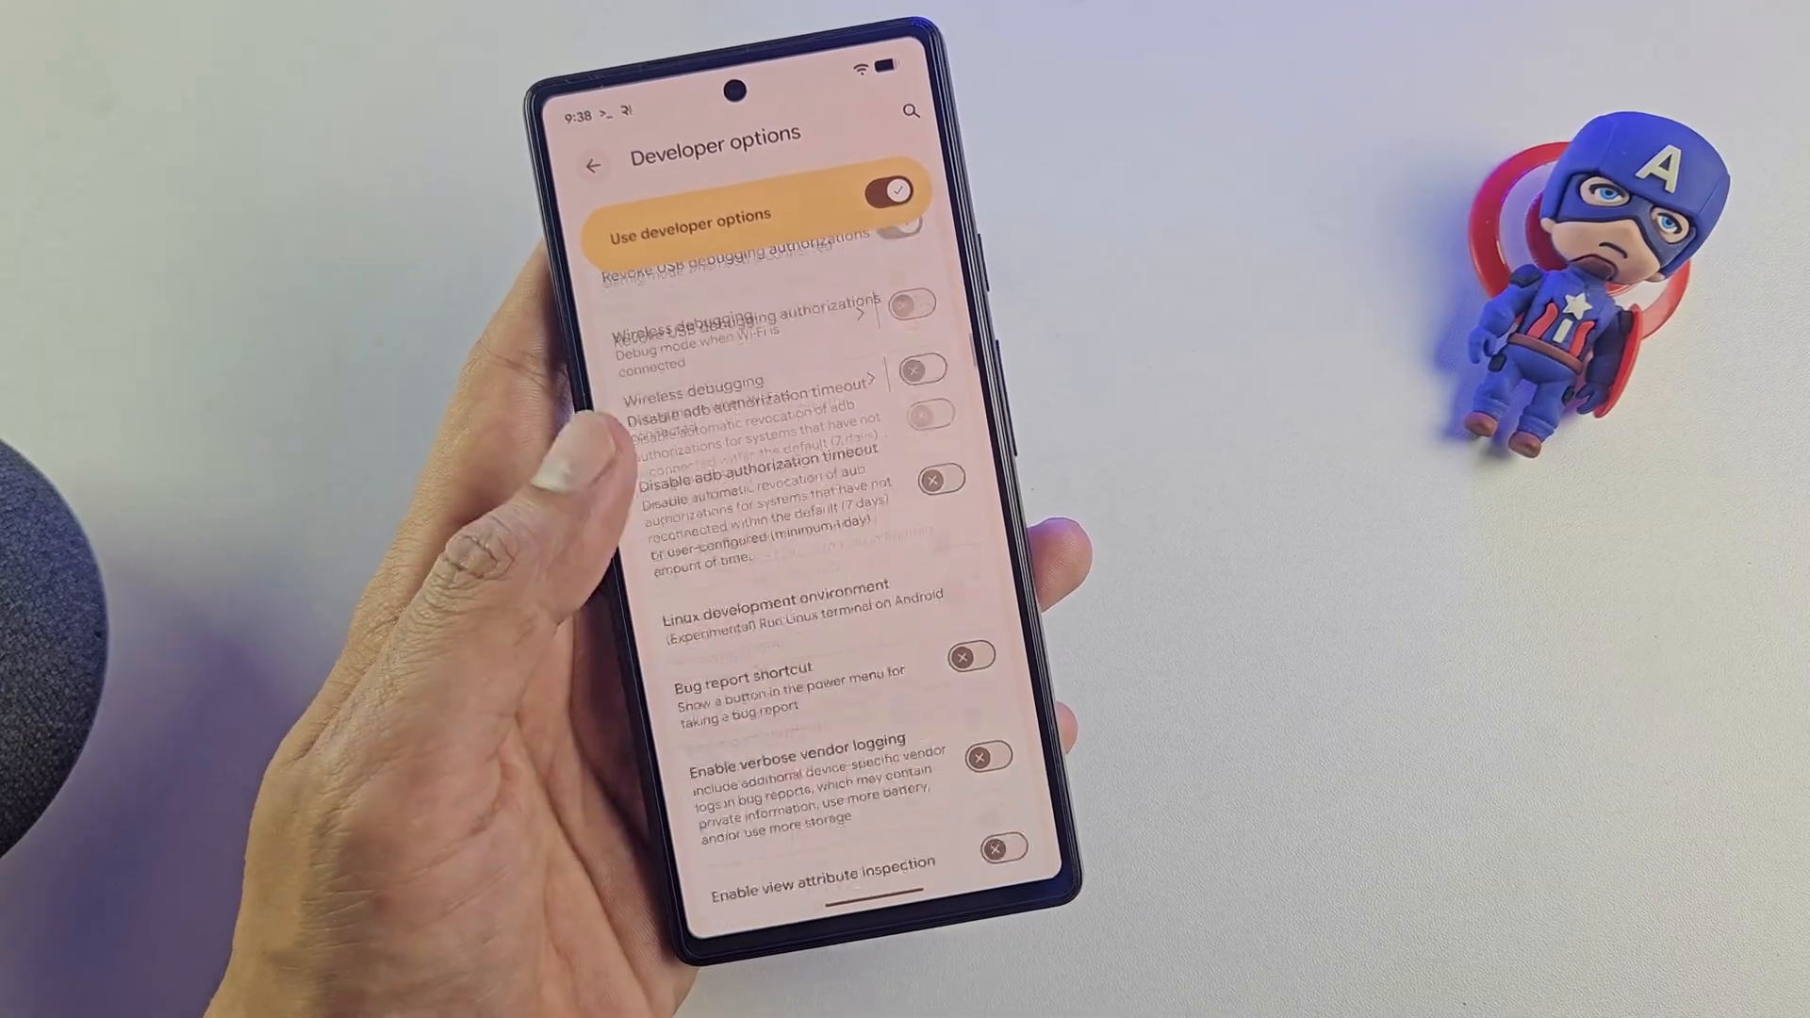
- Check Disable child process restrictions in Developer options, then return to the home screen
scroll(down, 3)
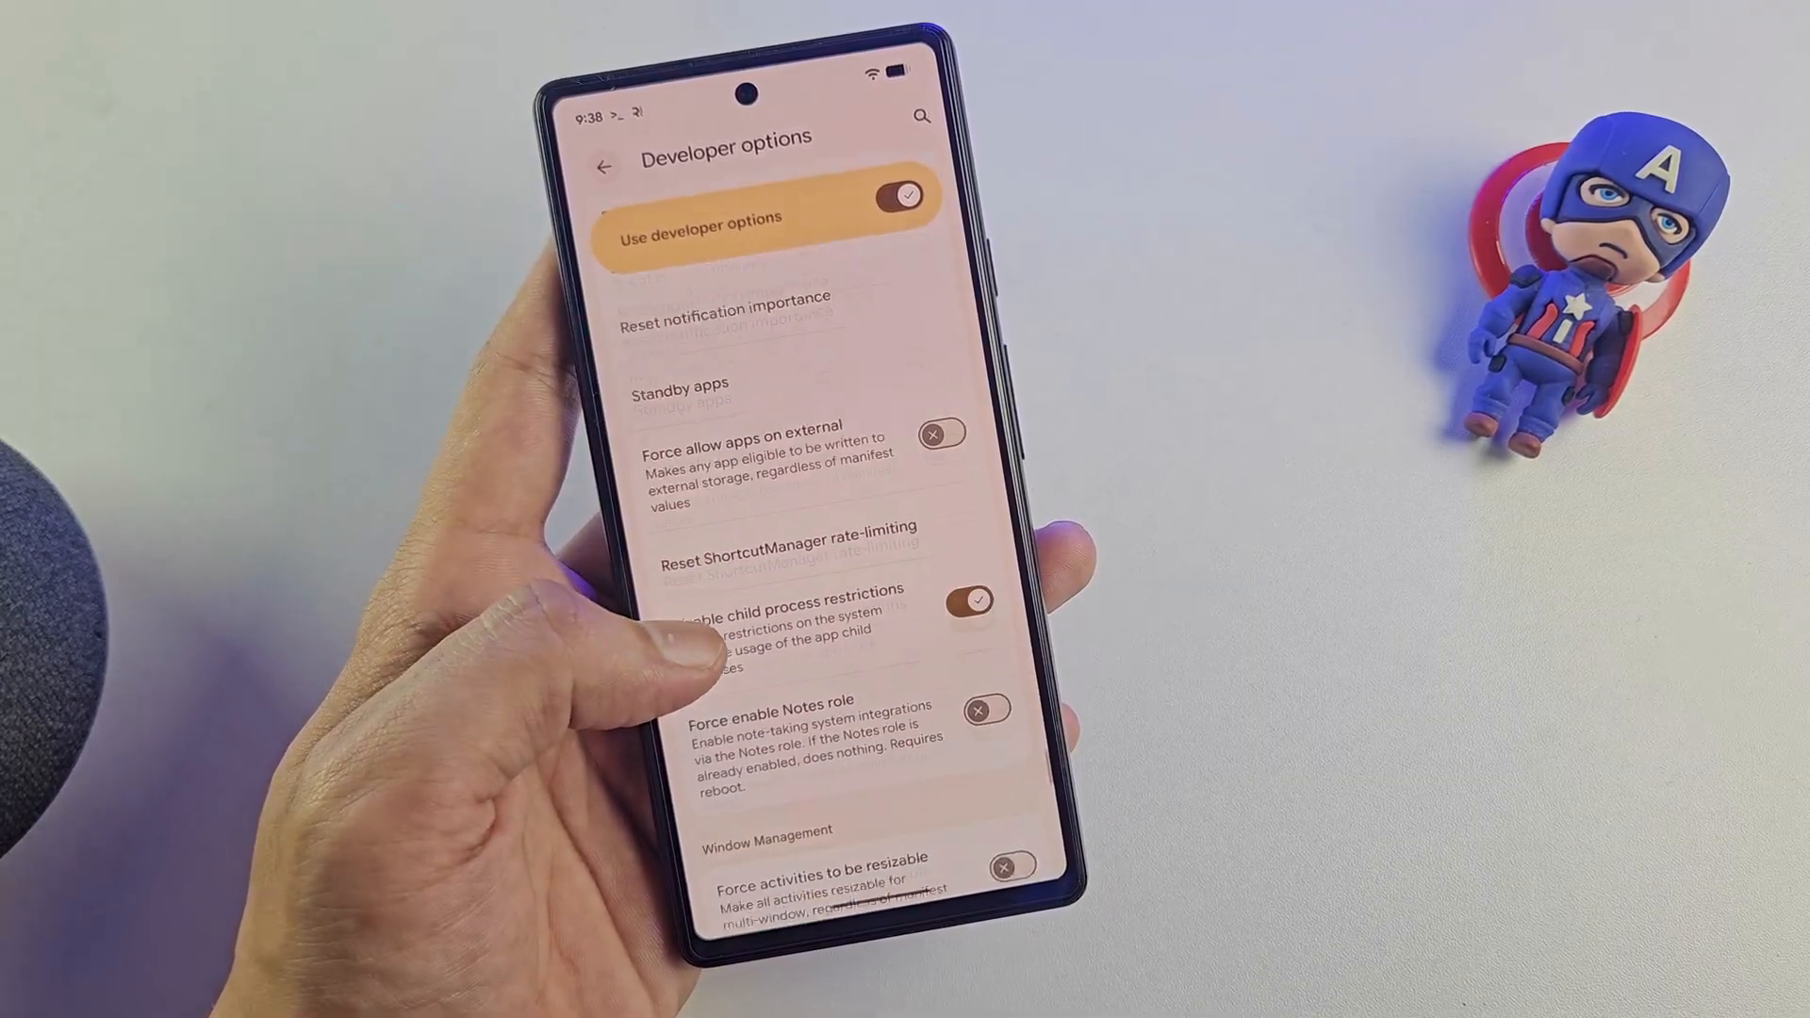
scroll(down, 3)
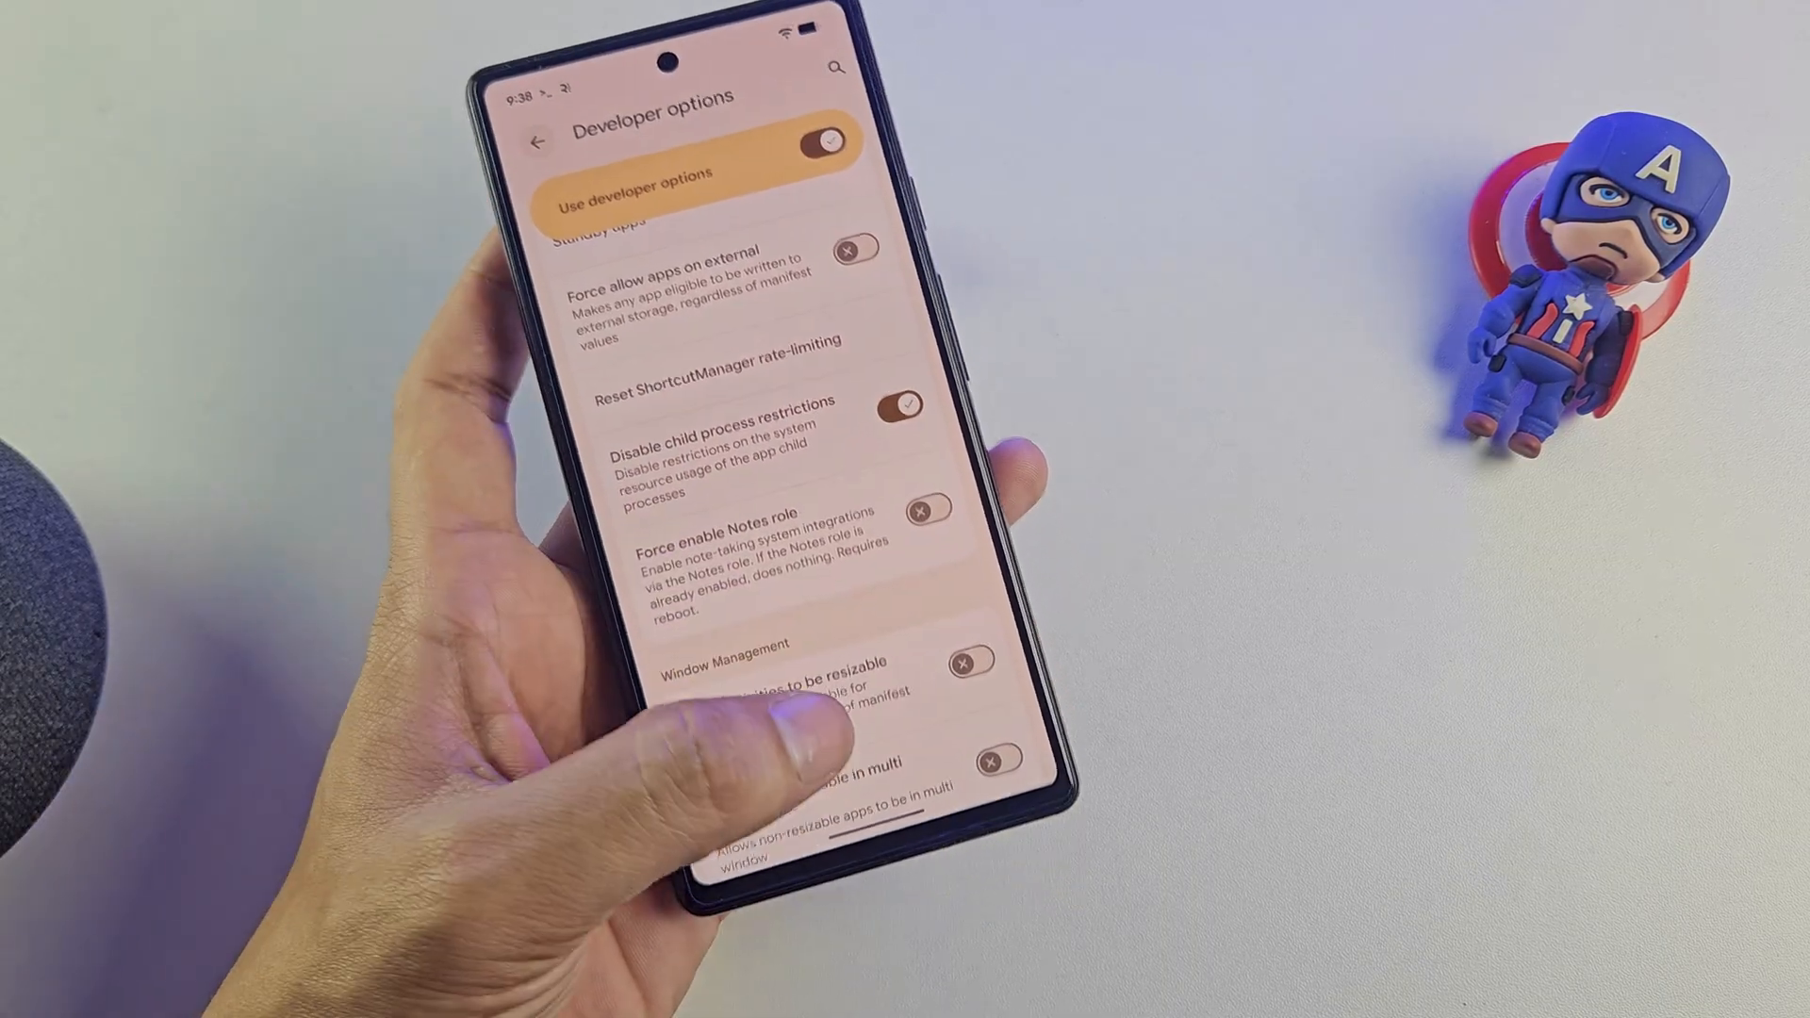
key(home)
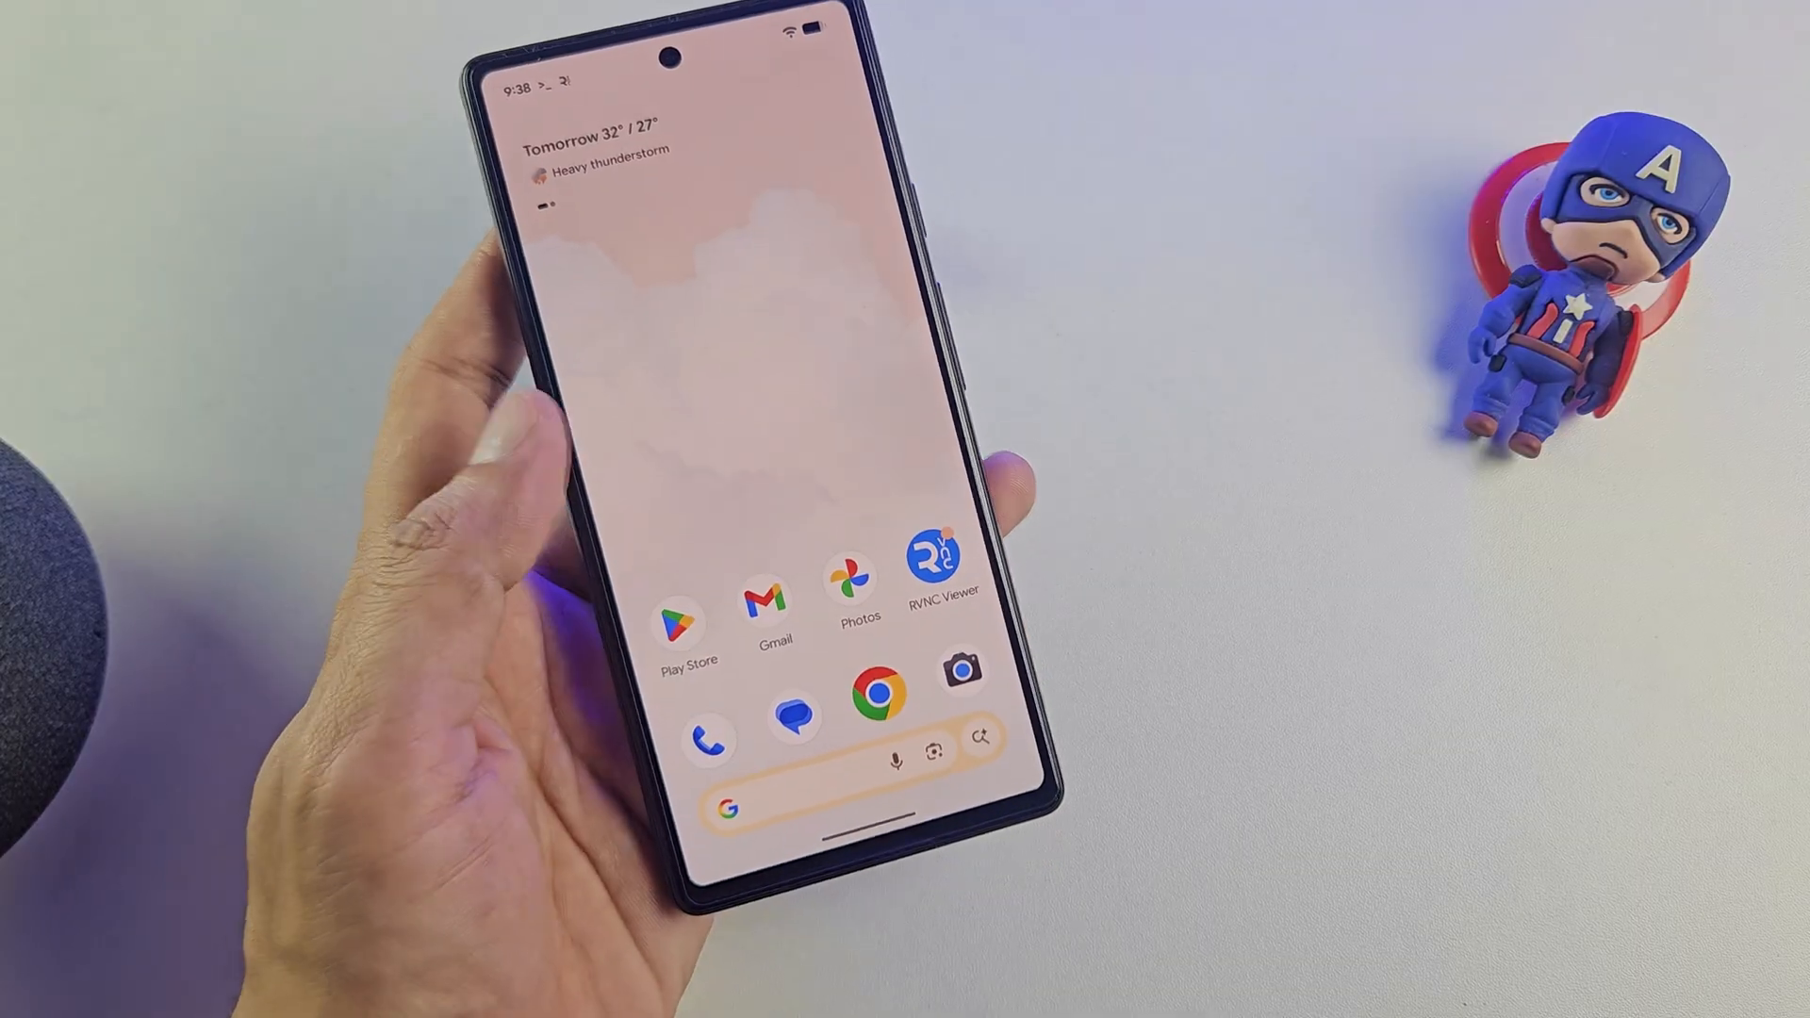